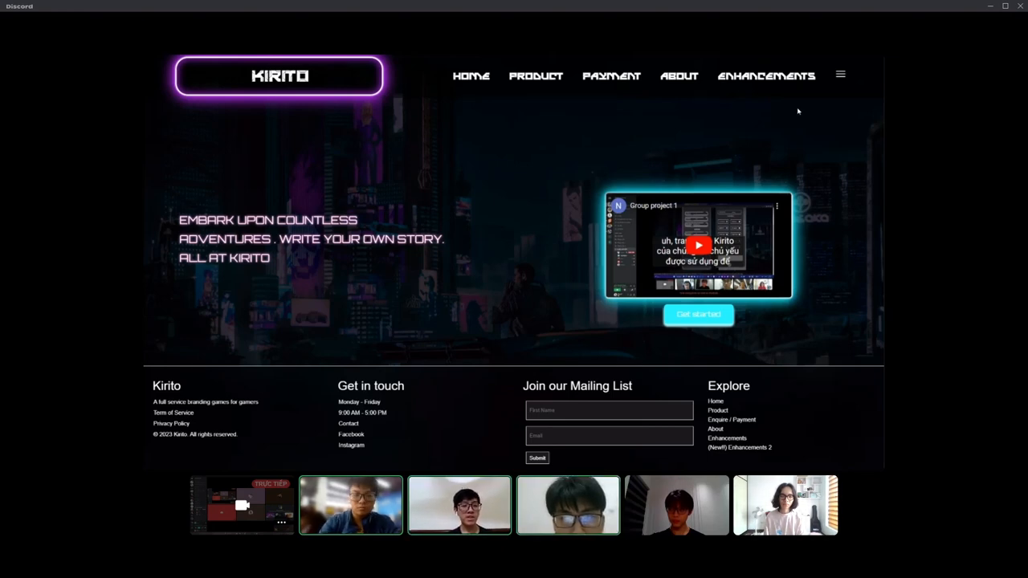
{"action": "mouse_move", "coordinate": [829, 96]}
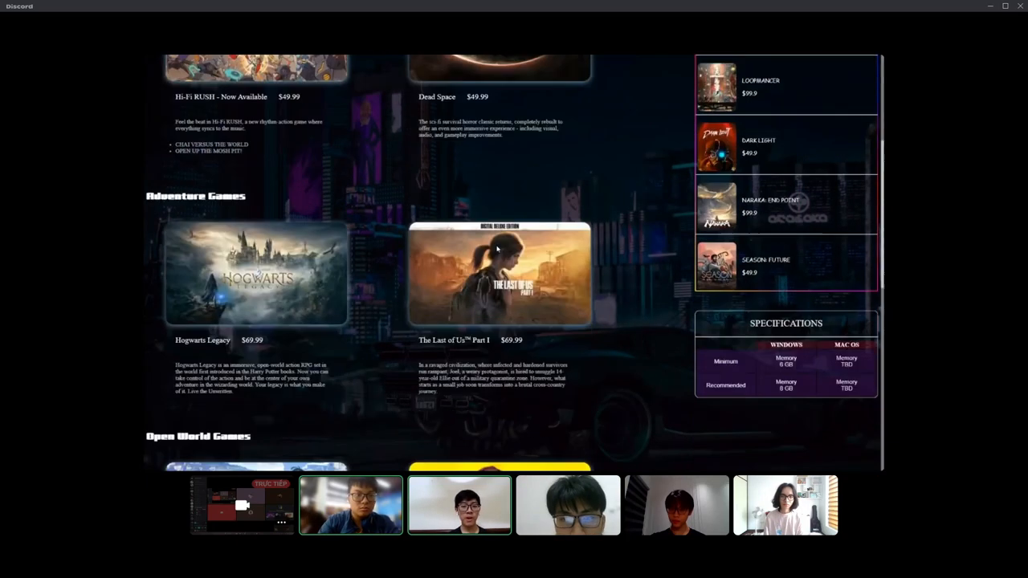
Scroll through the Product catalogue before reaching the 'Hello admin!' account page
{"action": "scroll", "scroll_direction": "up", "scroll_amount": 3}
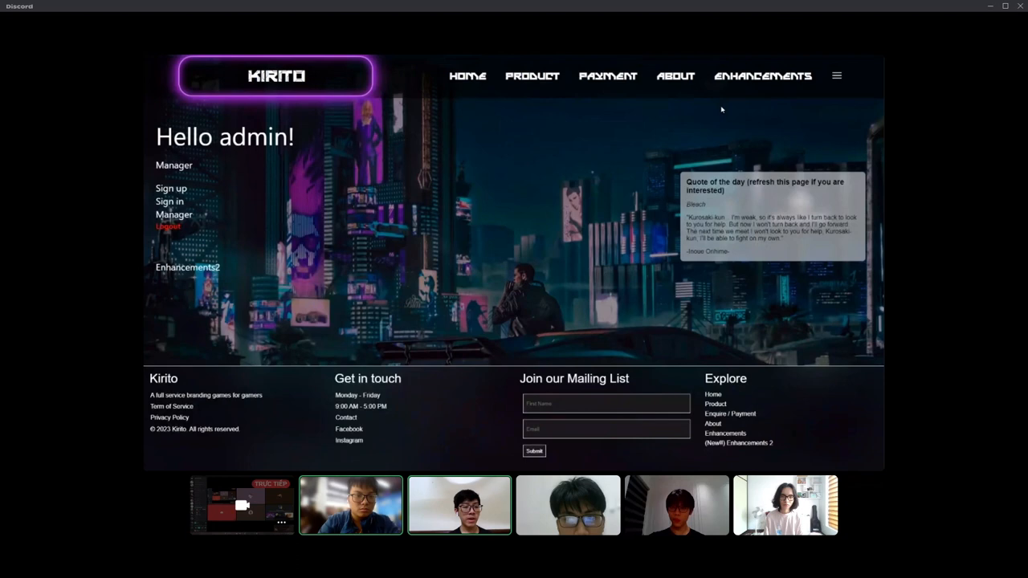
{"action": "mouse_move", "coordinate": [171, 193]}
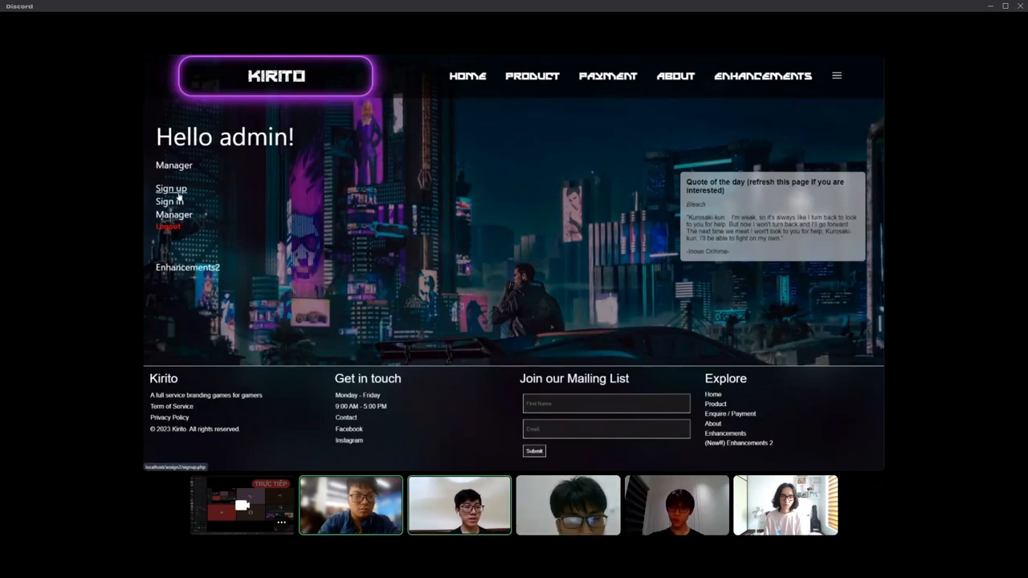
Sign in via 'Already our member?' with username and password, landing on the Payment page
{"action": "left_click", "coordinate": [170, 188]}
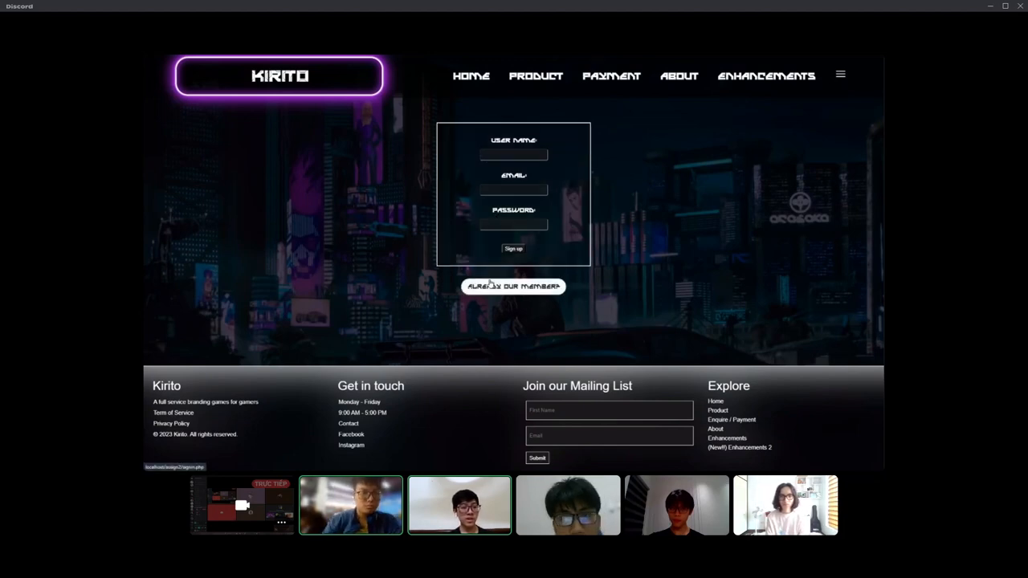
{"action": "left_click", "coordinate": [514, 286]}
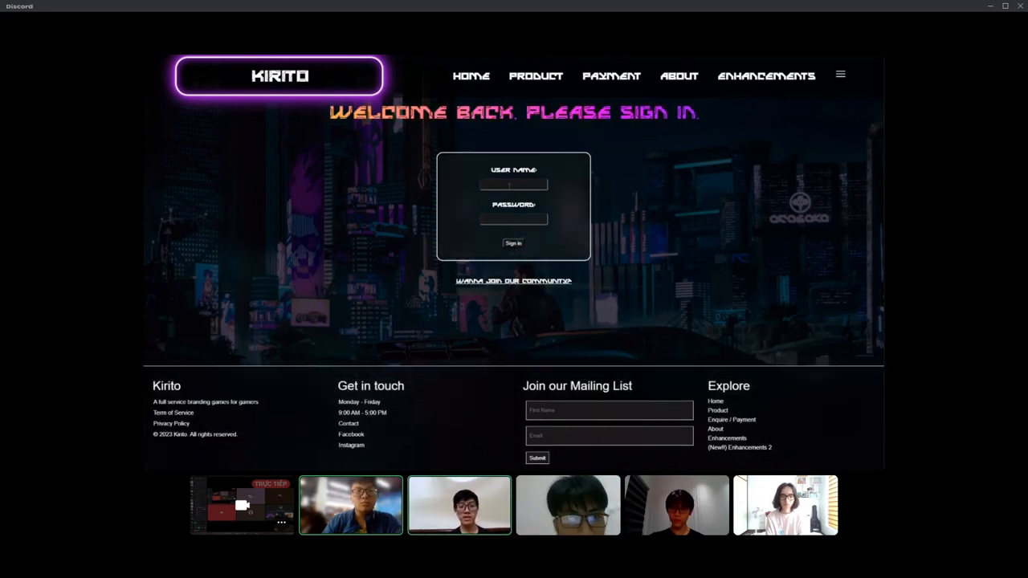
{"action": "left_click", "coordinate": [515, 281]}
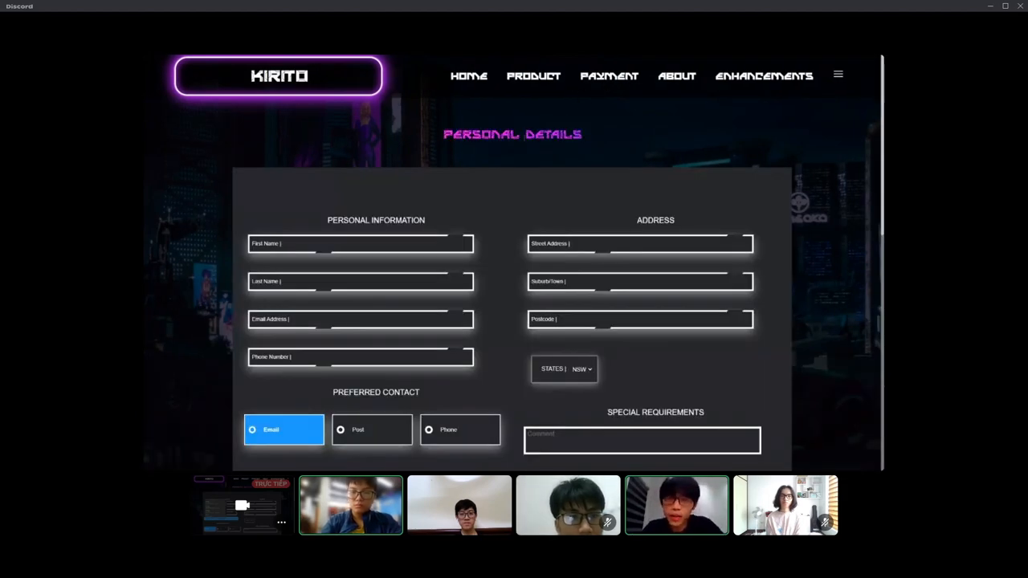
Enter the buyer's first name 'cuong', last name and email address
{"action": "left_click", "coordinate": [360, 244]}
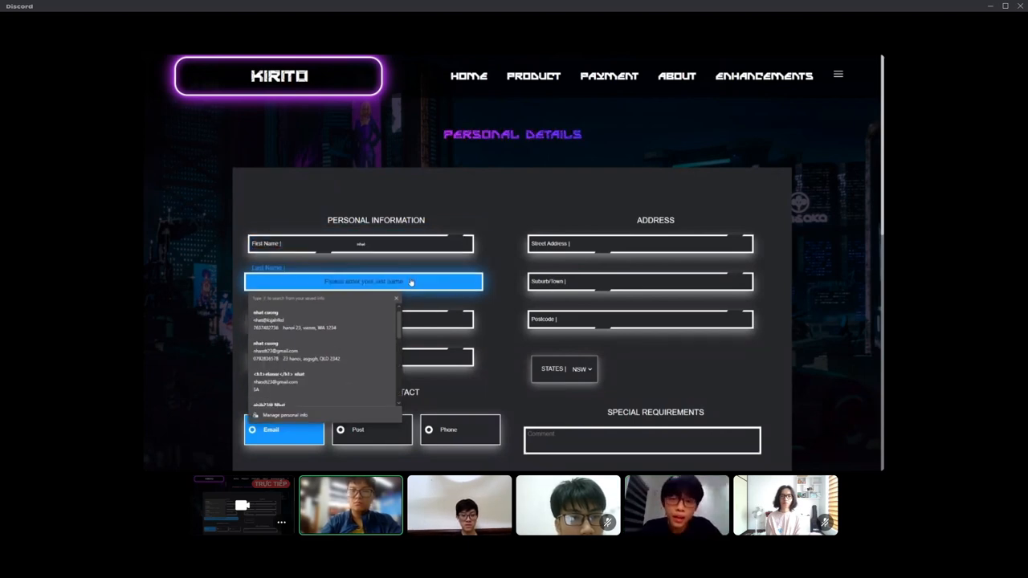
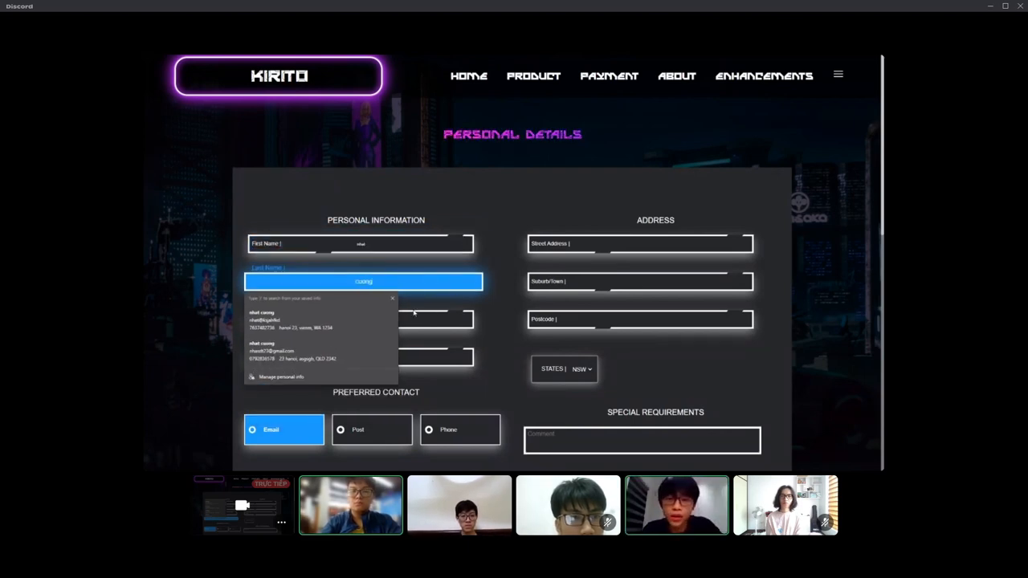
{"action": "left_click", "coordinate": [363, 318]}
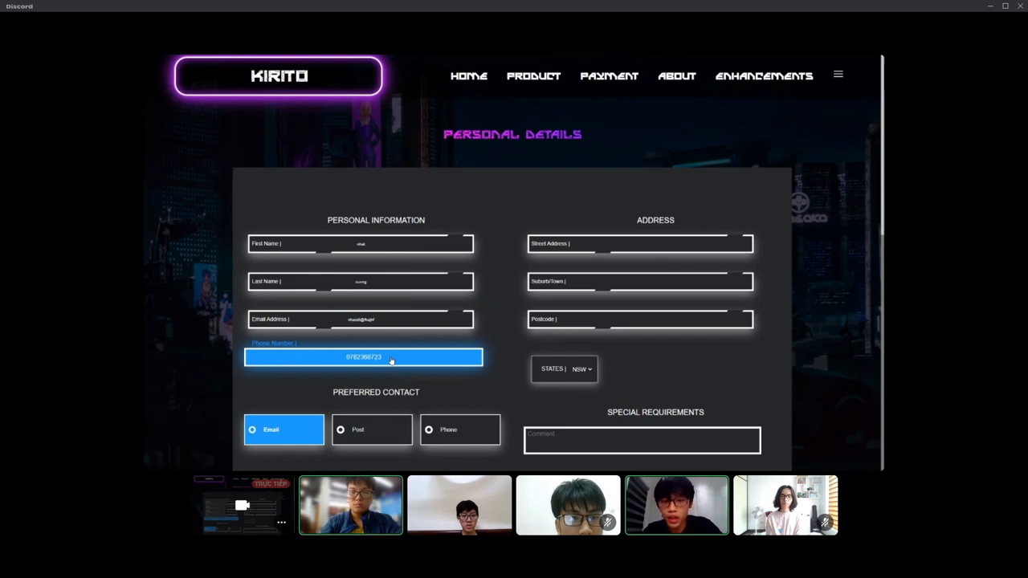
Enter street address, suburb and postcode, with Post as the preferred contact method
{"action": "left_click", "coordinate": [640, 244]}
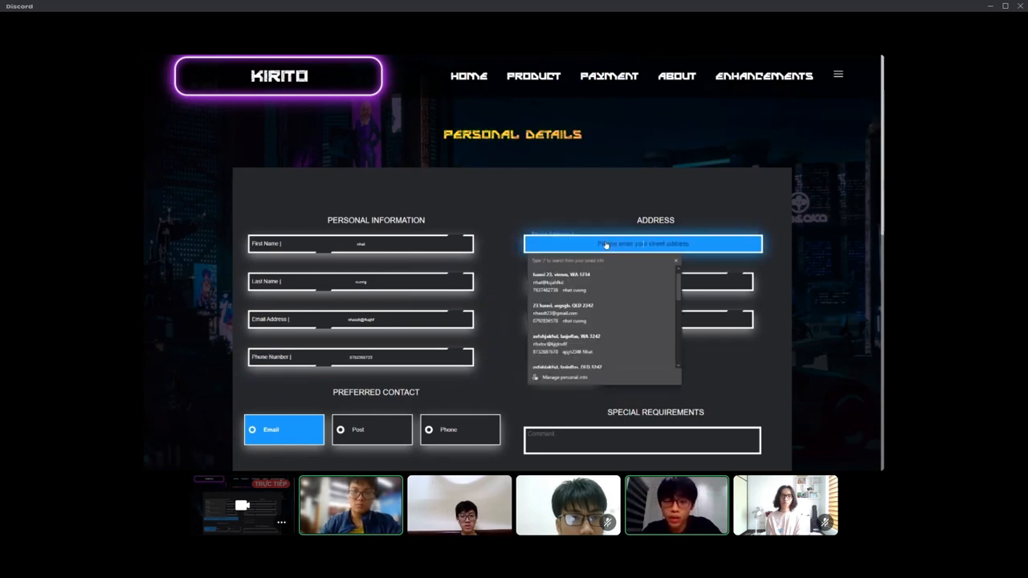
{"action": "left_click", "coordinate": [371, 430]}
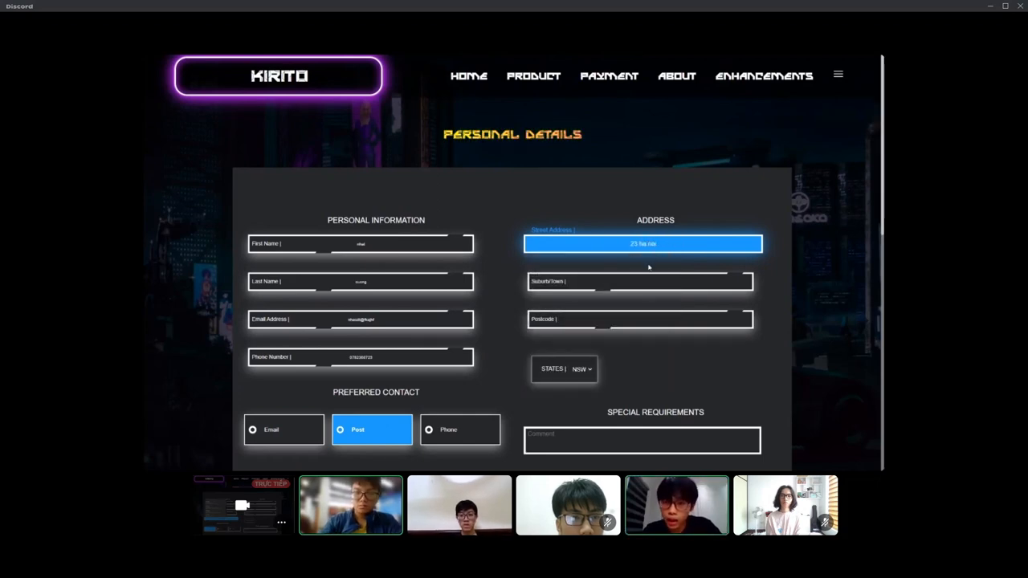
{"action": "left_click", "coordinate": [643, 281]}
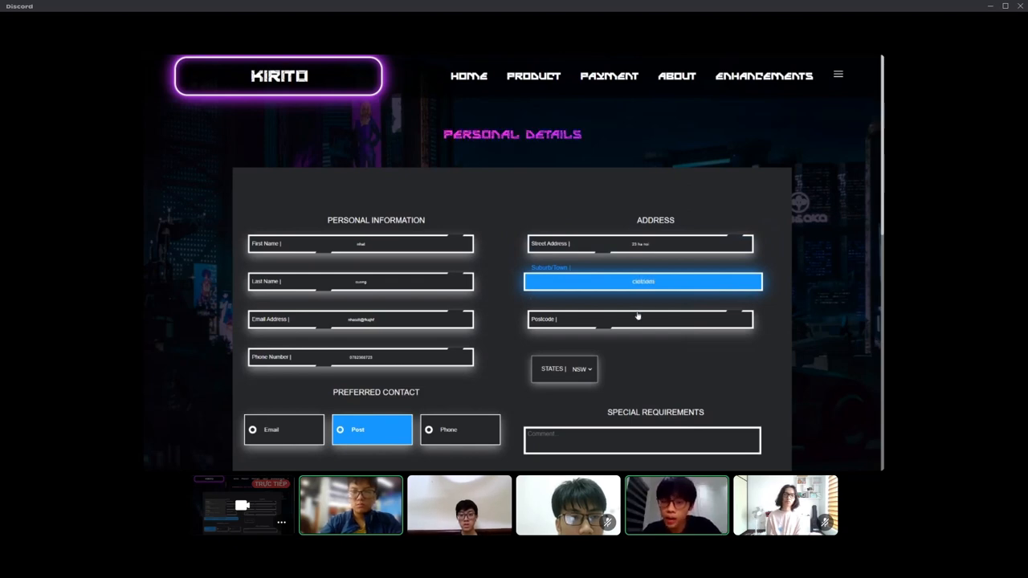
{"action": "left_click", "coordinate": [640, 318]}
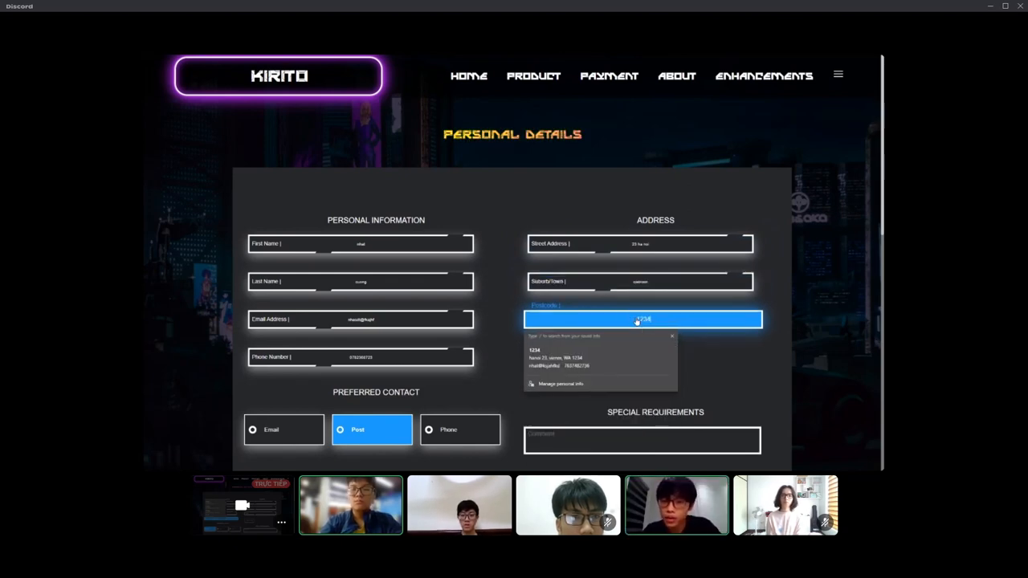
{"action": "scroll", "scroll_direction": "down", "scroll_amount": 3}
{"action": "type", "text": "sdgwrg"}
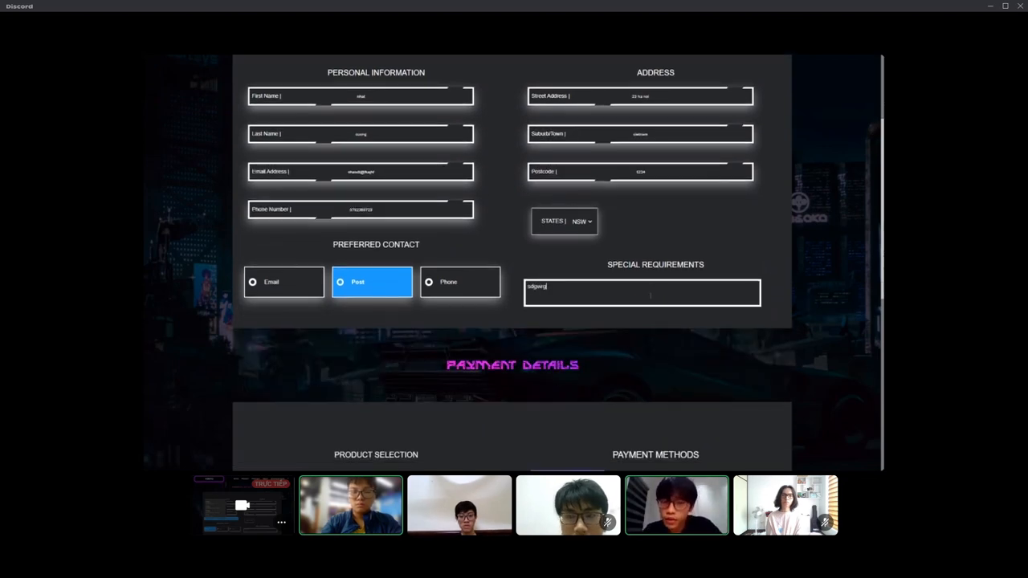
Choose Fall Guys as the product with Premium and Deluxe editions
{"action": "scroll", "scroll_direction": "down", "scroll_amount": 3}
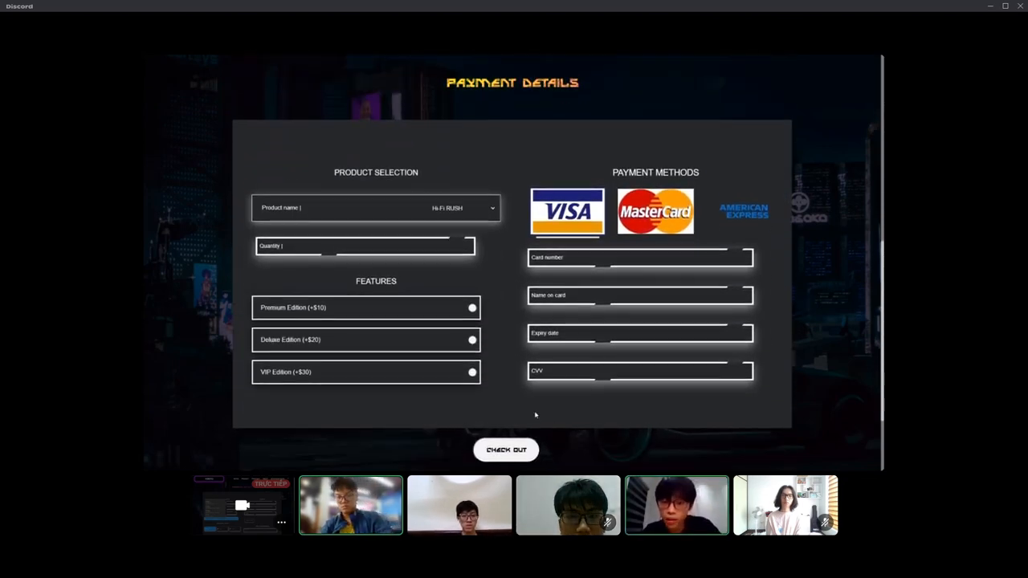
{"action": "left_click", "coordinate": [490, 208]}
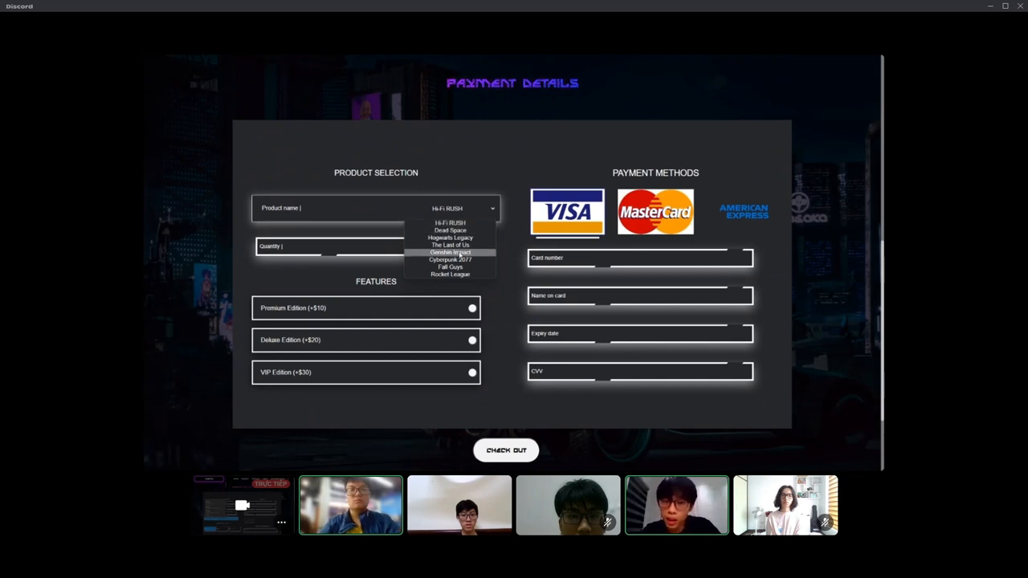
{"action": "left_click", "coordinate": [450, 252]}
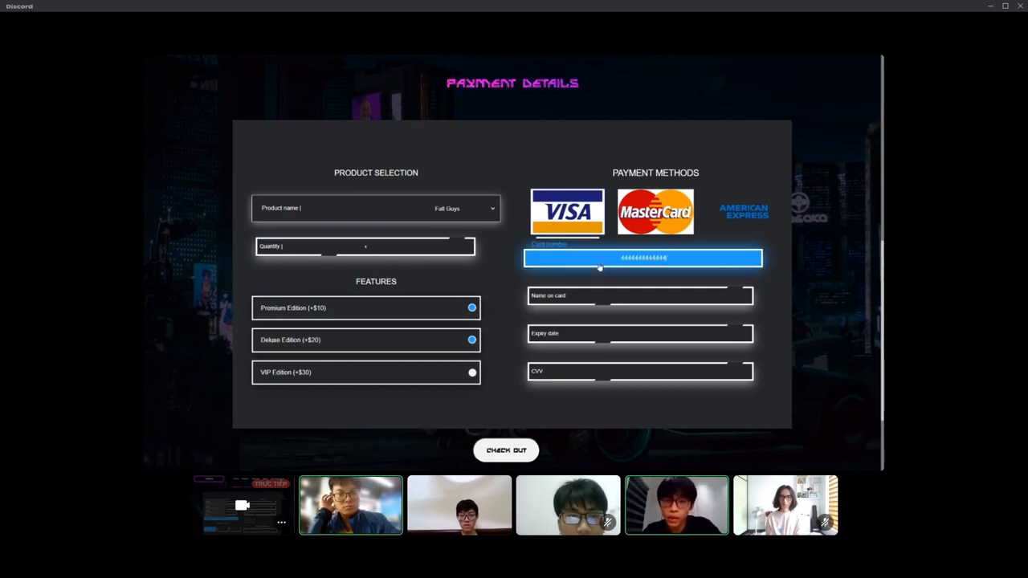
Enter card number, name, expiry 12/22 and CVV, then check out, which flags the email
{"action": "left_click", "coordinate": [640, 296]}
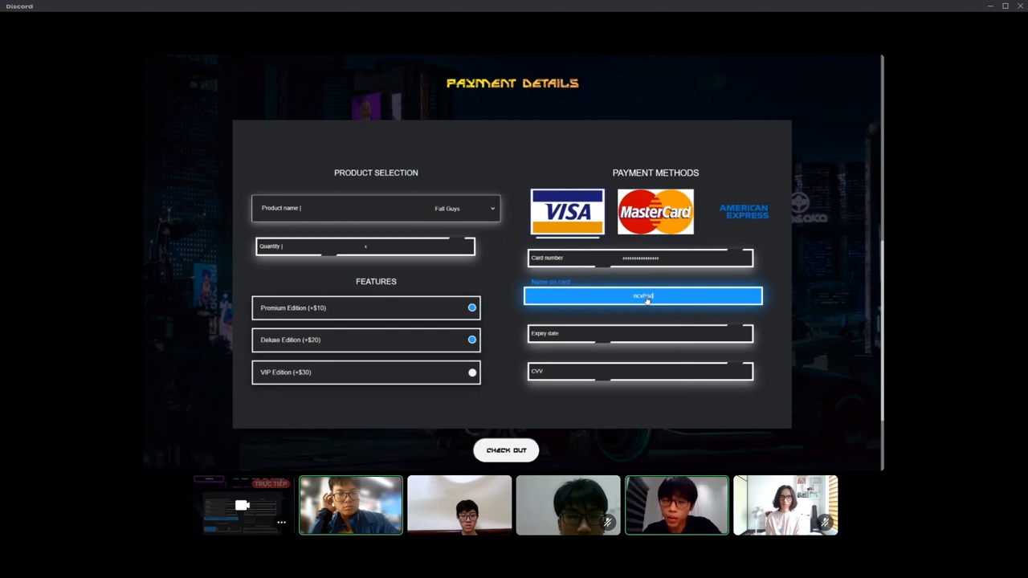
{"action": "left_click", "coordinate": [640, 333]}
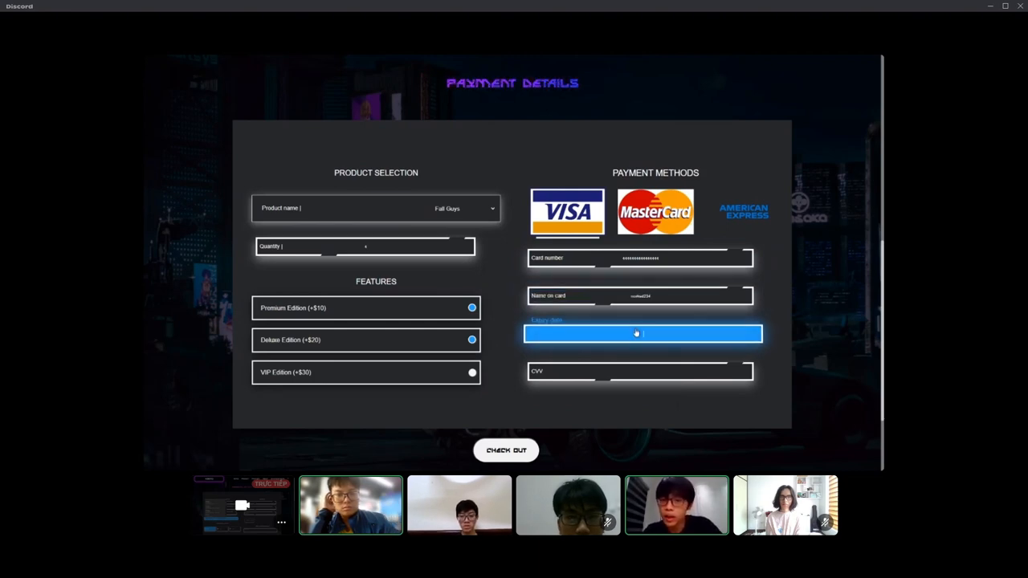
{"action": "type", "text": "12/22"}
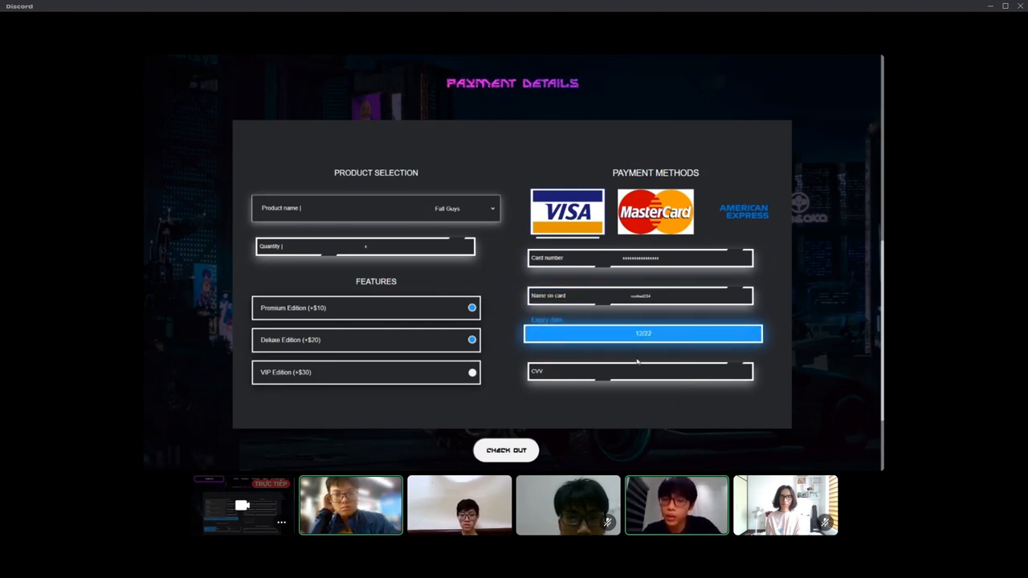
{"action": "left_click", "coordinate": [643, 371]}
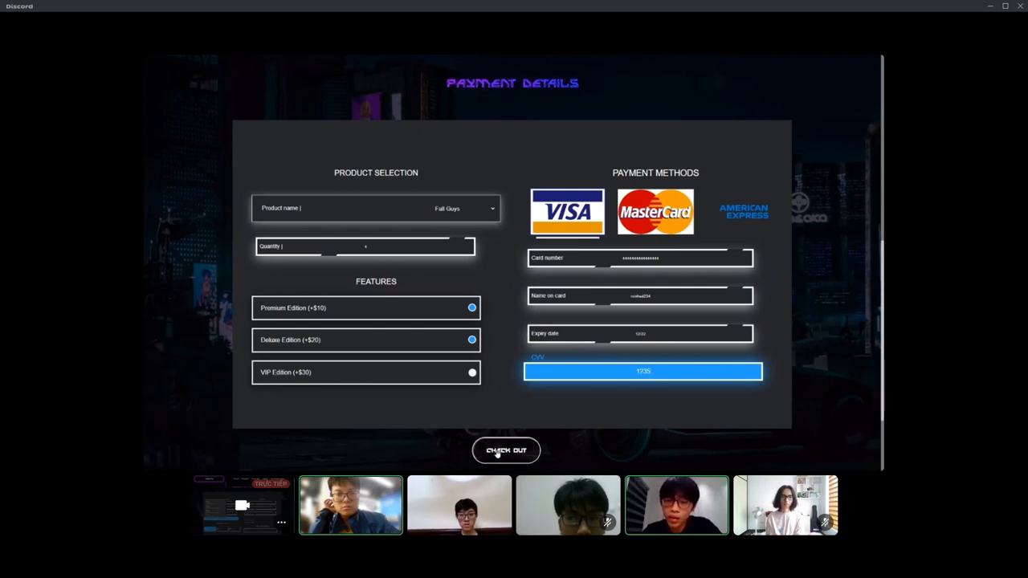
{"action": "left_click", "coordinate": [506, 450]}
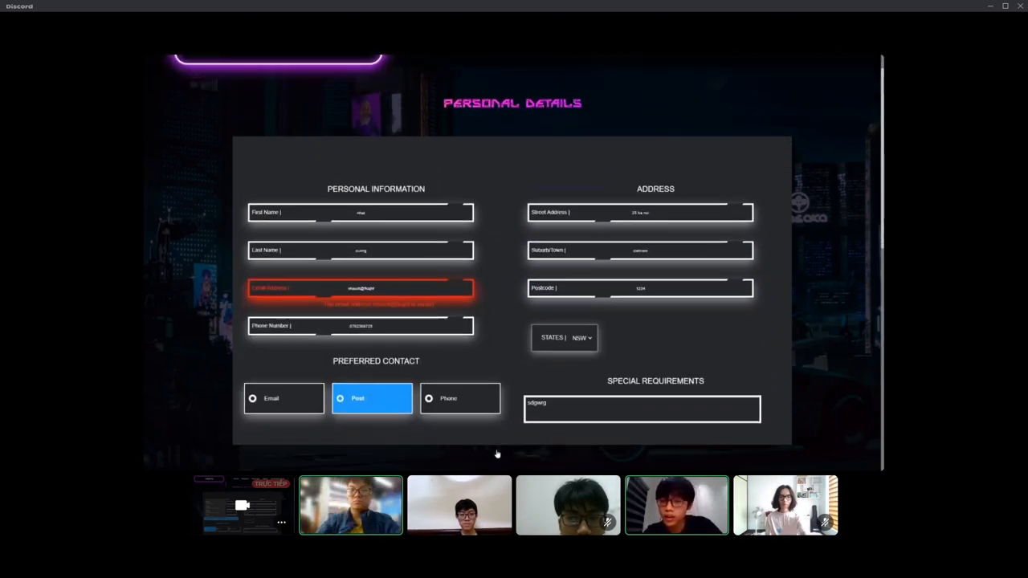
Correct the flagged email and name on card, re-entering expiry 12/21 and CVV
{"action": "scroll", "scroll_direction": "down", "scroll_amount": 3}
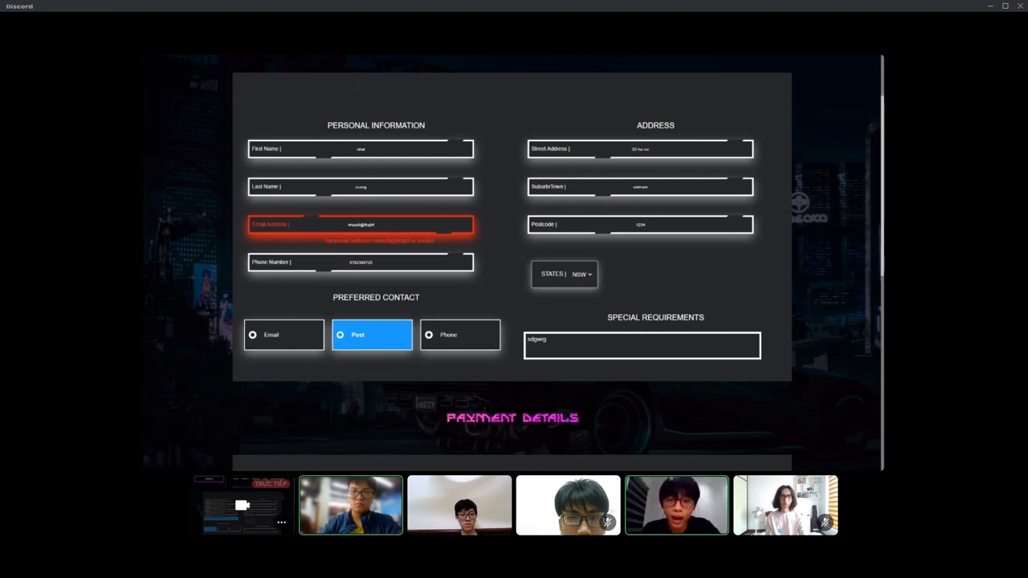
{"action": "left_click", "coordinate": [360, 225]}
{"action": "type", "text": "gmail.com"}
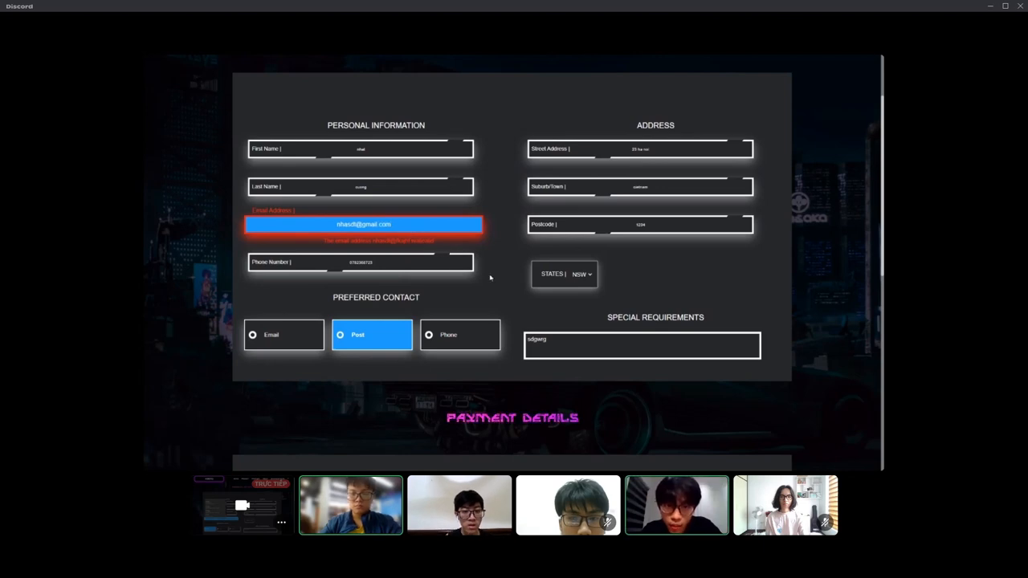
{"action": "scroll", "scroll_direction": "down", "scroll_amount": 3}
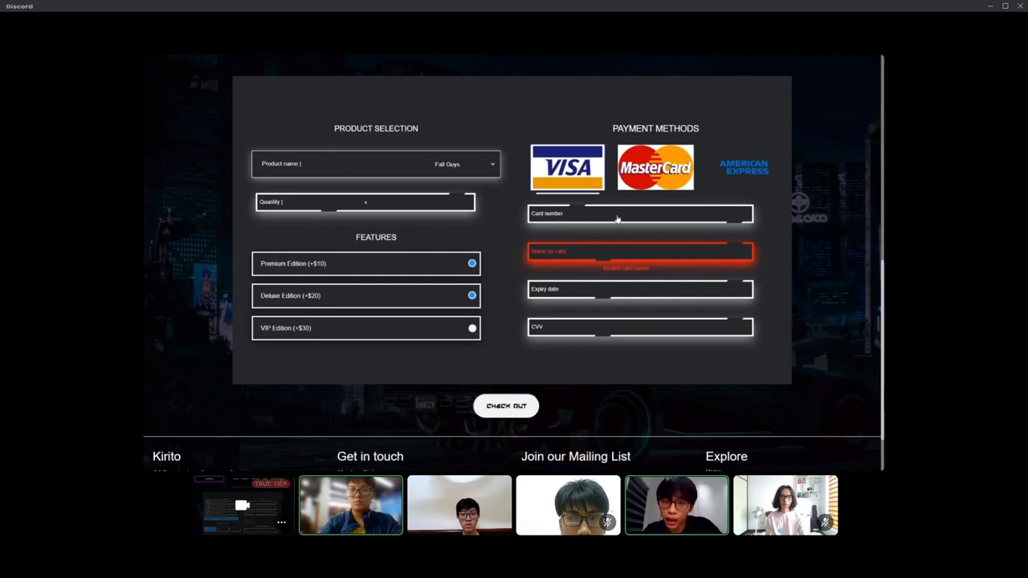
{"action": "left_click", "coordinate": [640, 214]}
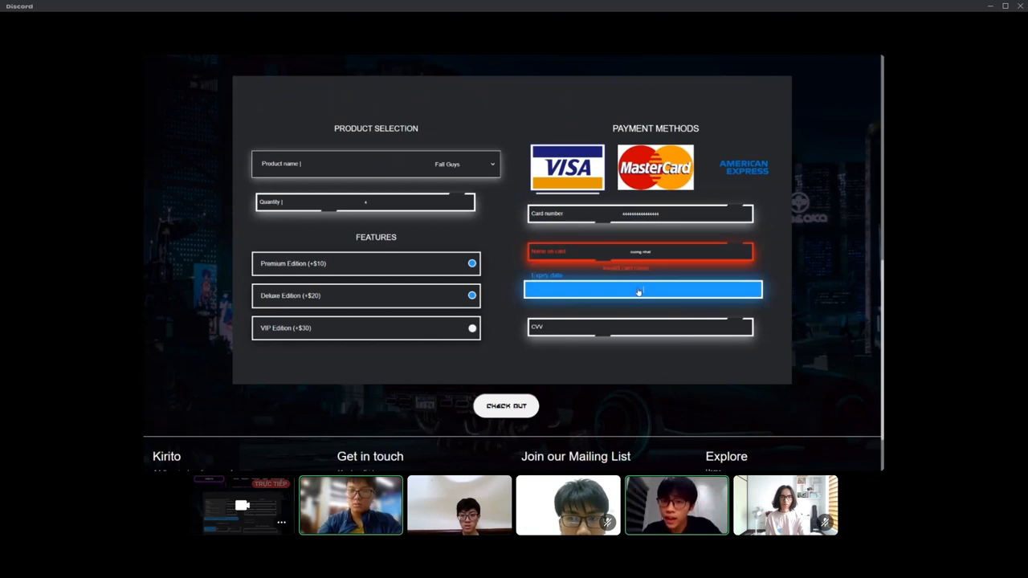
{"action": "type", "text": "12/21"}
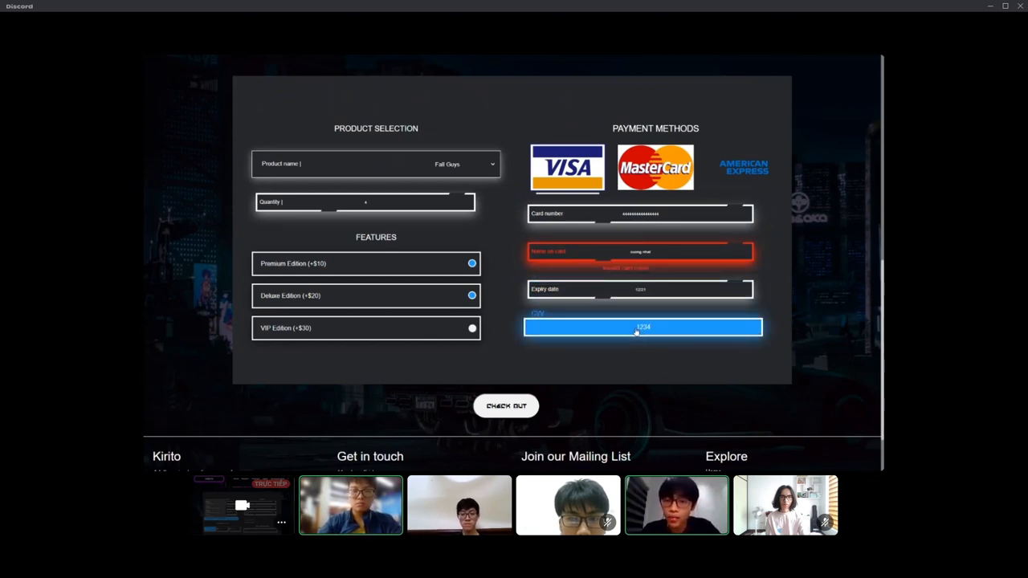
{"action": "mouse_move", "coordinate": [619, 357]}
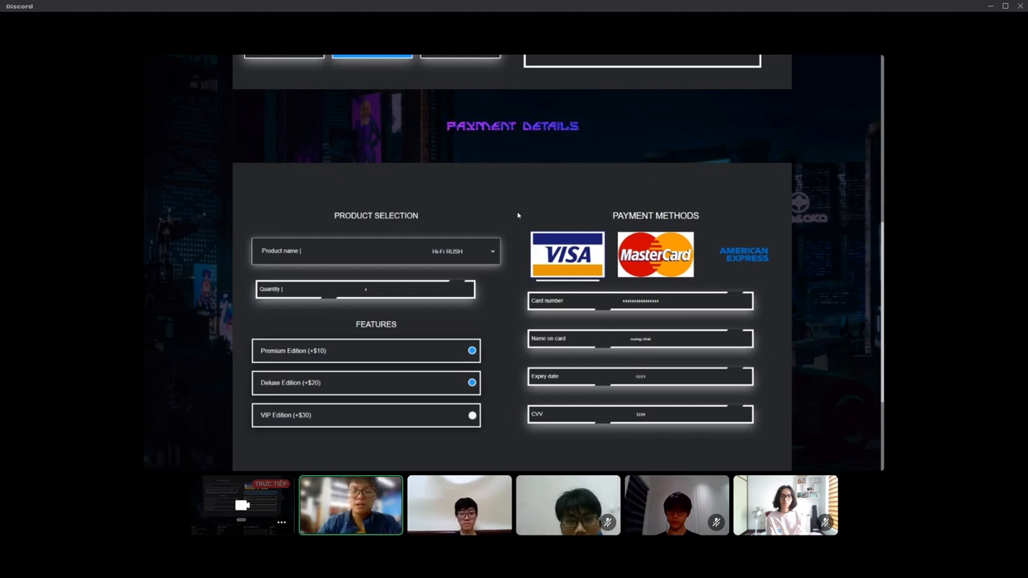
Review the filled personal and payment details and check out, reaching the receipt for order 89
{"action": "scroll", "scroll_direction": "up", "scroll_amount": 3}
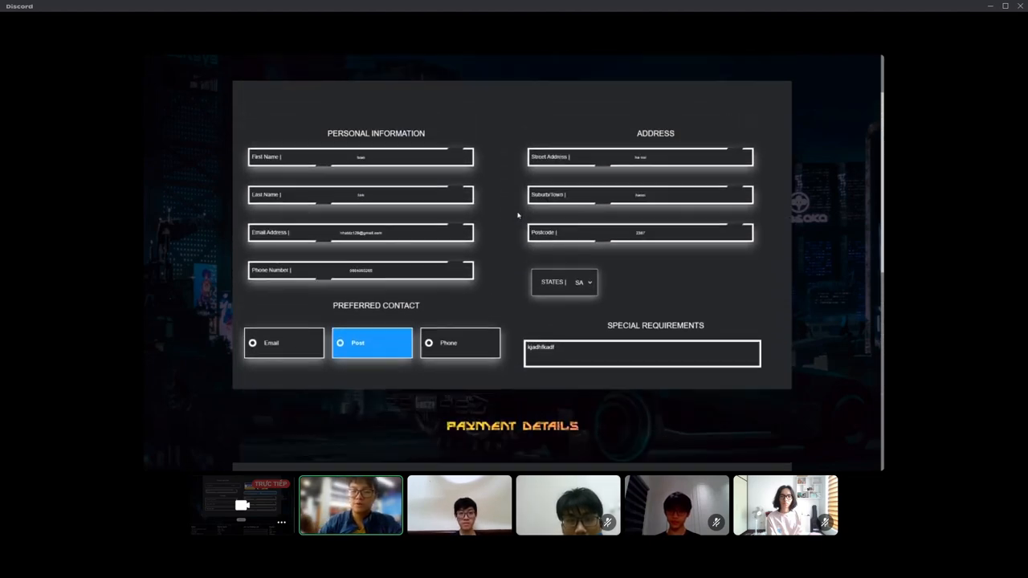
{"action": "scroll", "scroll_direction": "up", "scroll_amount": 3}
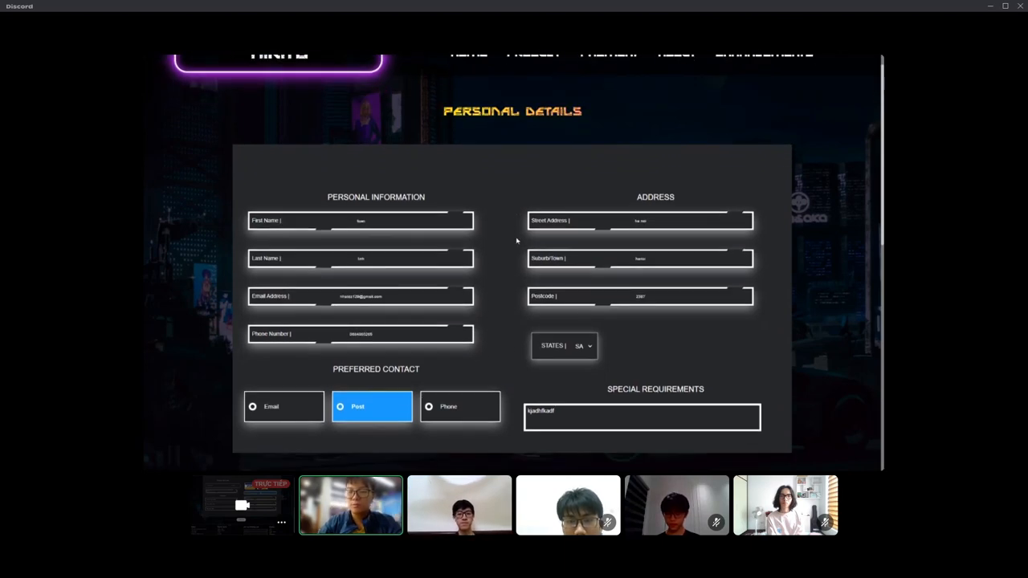
{"action": "scroll", "scroll_direction": "down", "scroll_amount": 3}
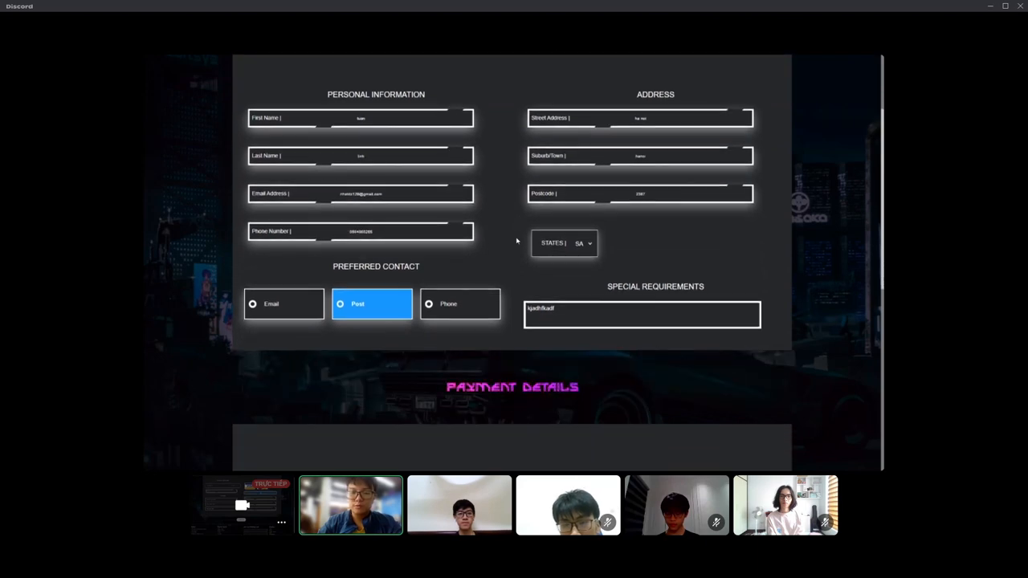
{"action": "scroll", "scroll_direction": "down", "scroll_amount": 3}
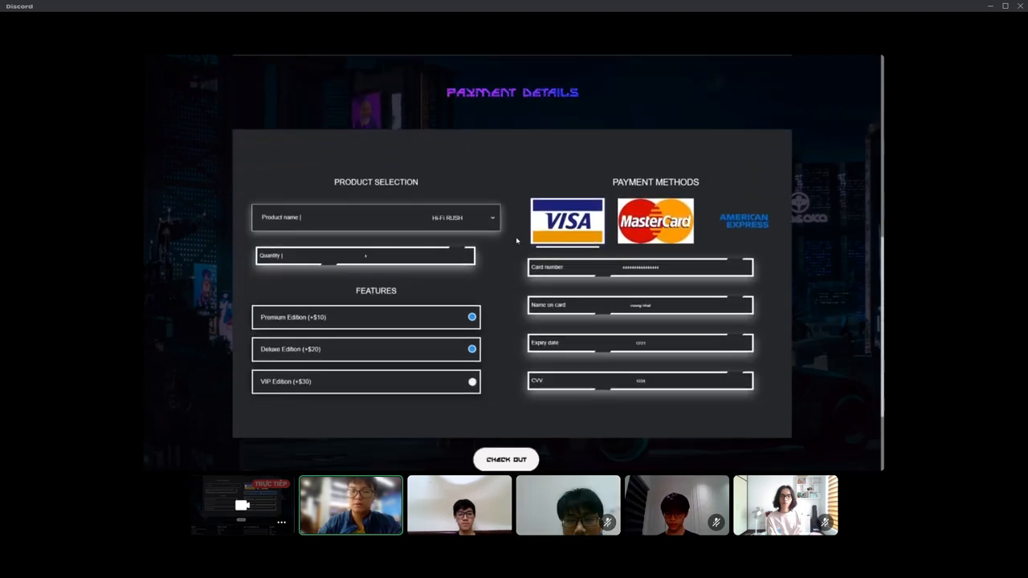
{"action": "scroll", "scroll_direction": "down", "scroll_amount": 3}
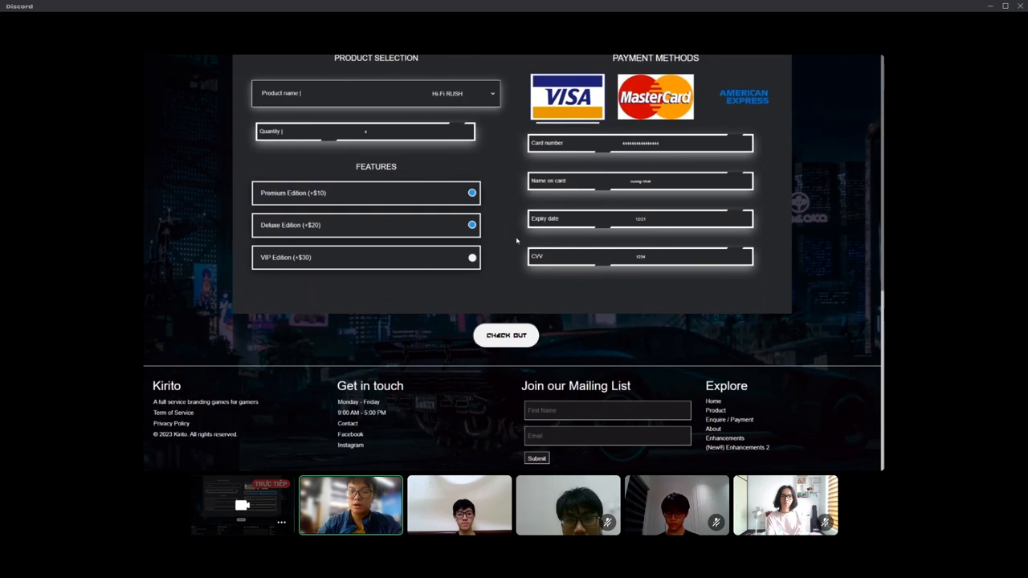
{"action": "scroll", "scroll_direction": "up", "scroll_amount": 3}
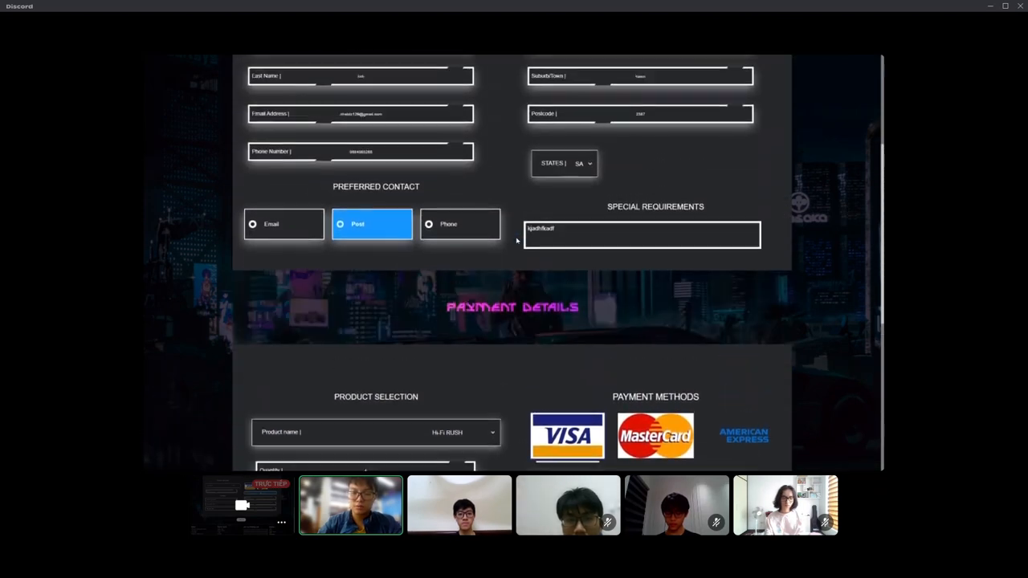
{"action": "scroll", "scroll_direction": "down", "scroll_amount": 3}
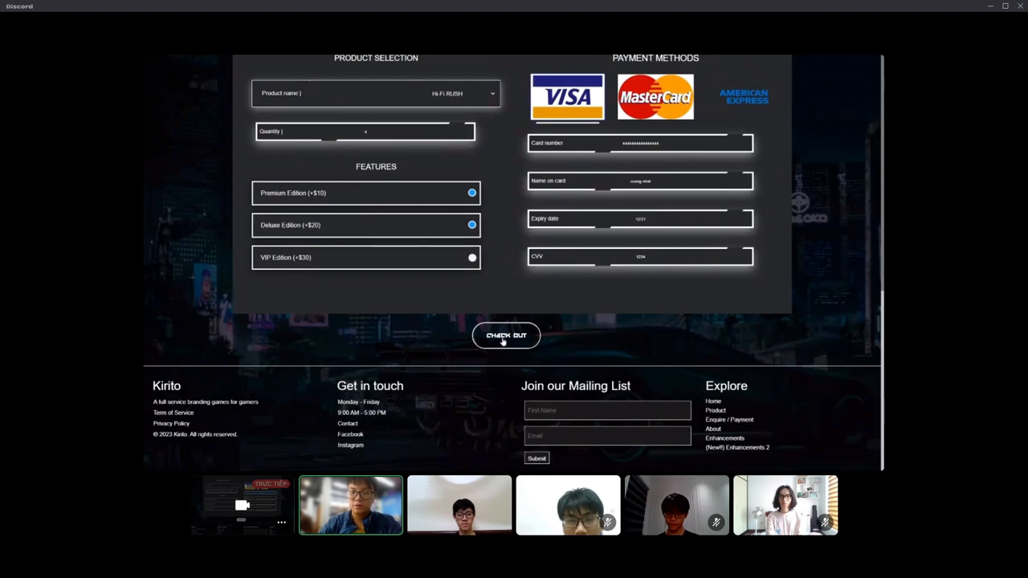
{"action": "left_click", "coordinate": [506, 336]}
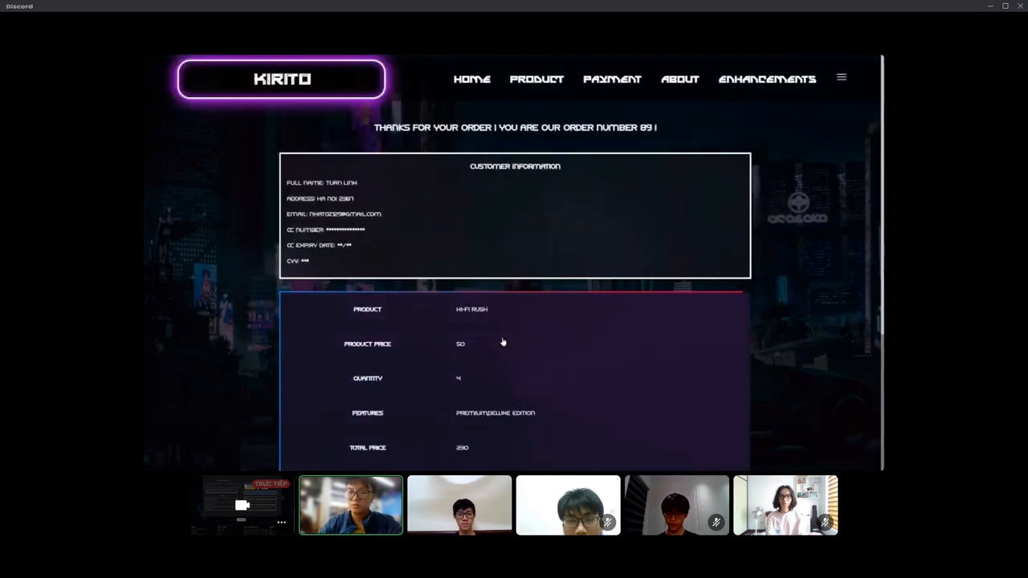
{"action": "scroll", "scroll_direction": "down", "scroll_amount": 3}
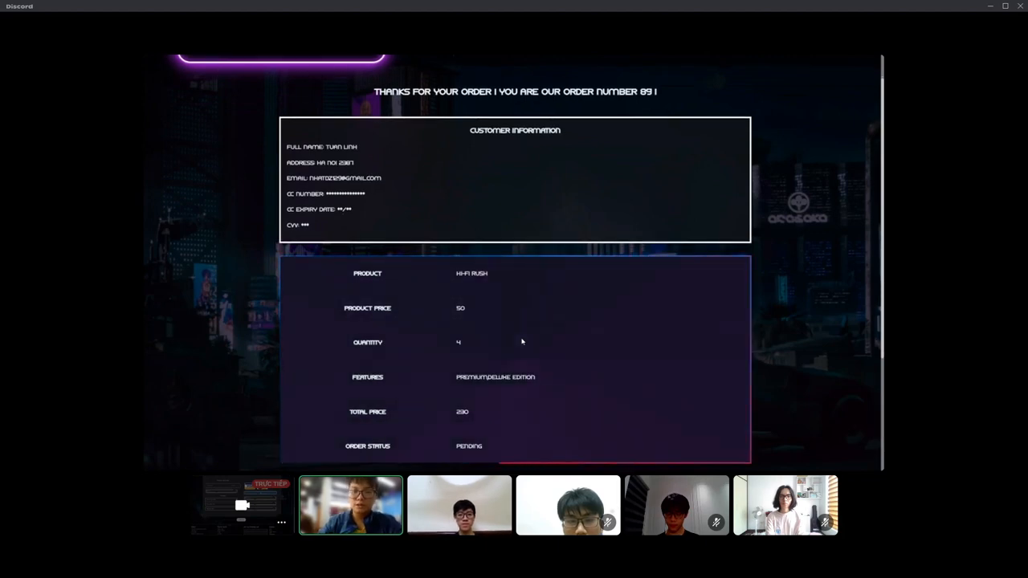
{"action": "scroll", "scroll_direction": "up", "scroll_amount": 3}
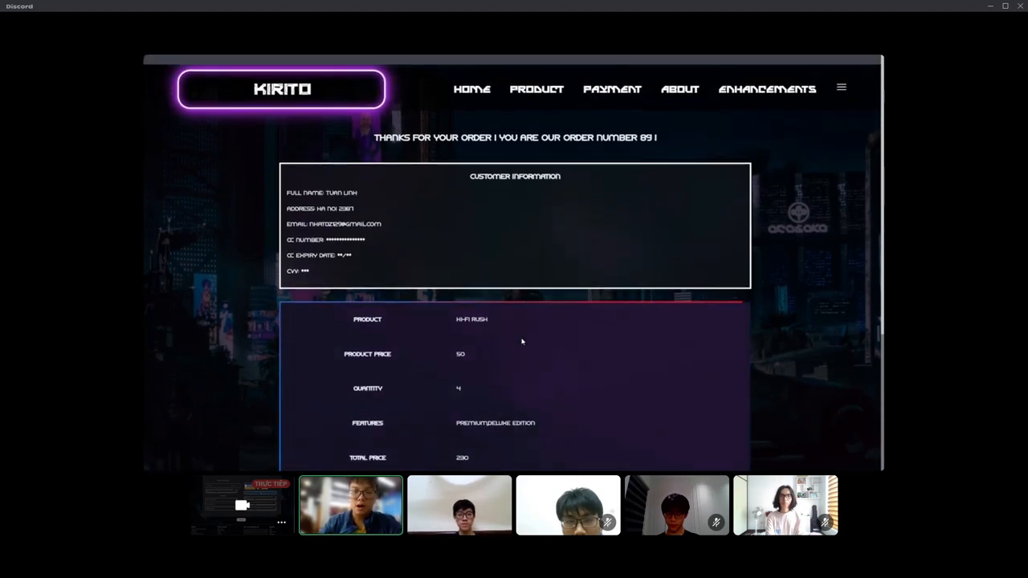
{"action": "scroll", "scroll_direction": "down", "scroll_amount": 3}
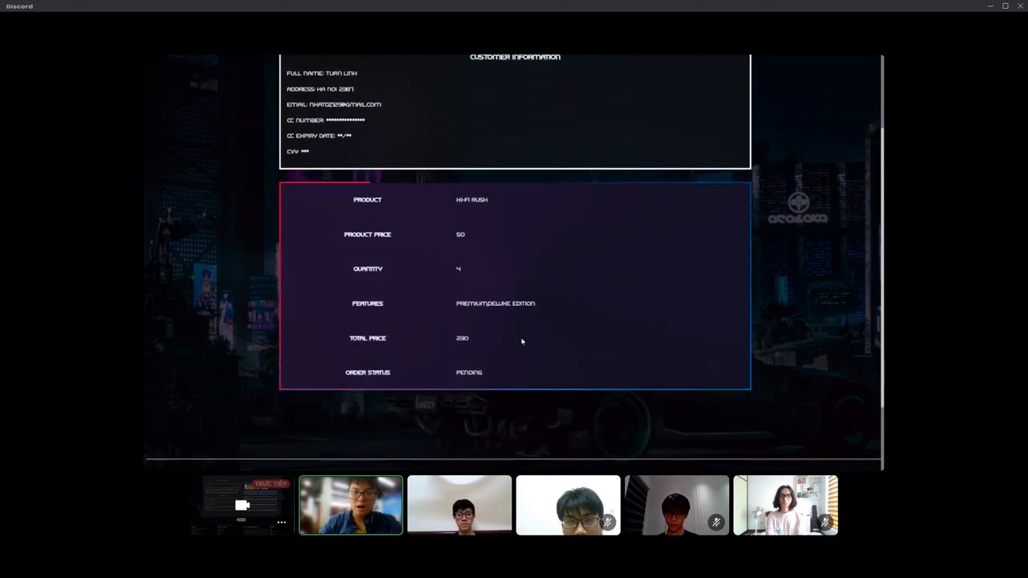
{"action": "scroll", "scroll_direction": "down", "scroll_amount": 3}
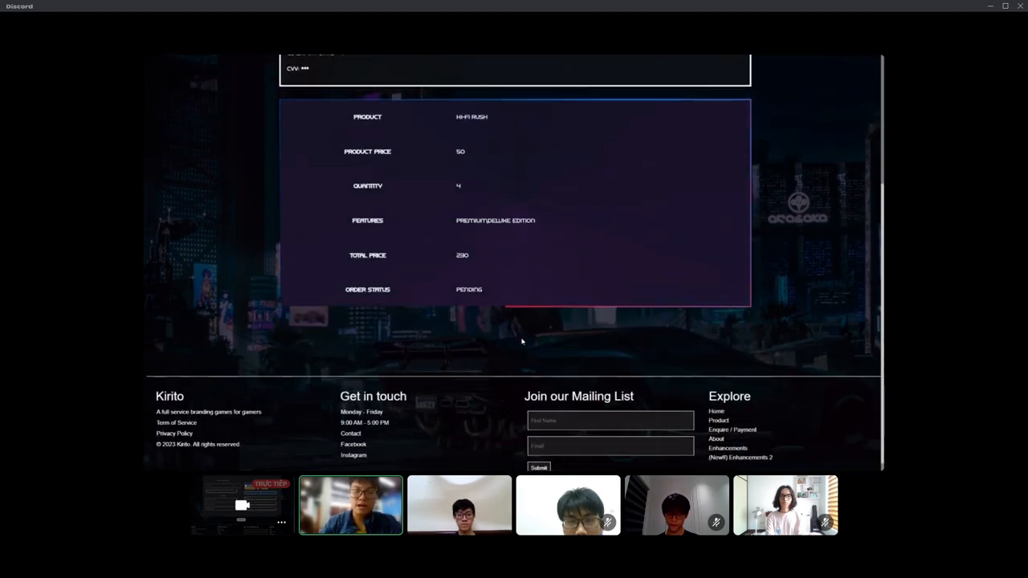
{"action": "scroll", "scroll_direction": "up", "scroll_amount": 3}
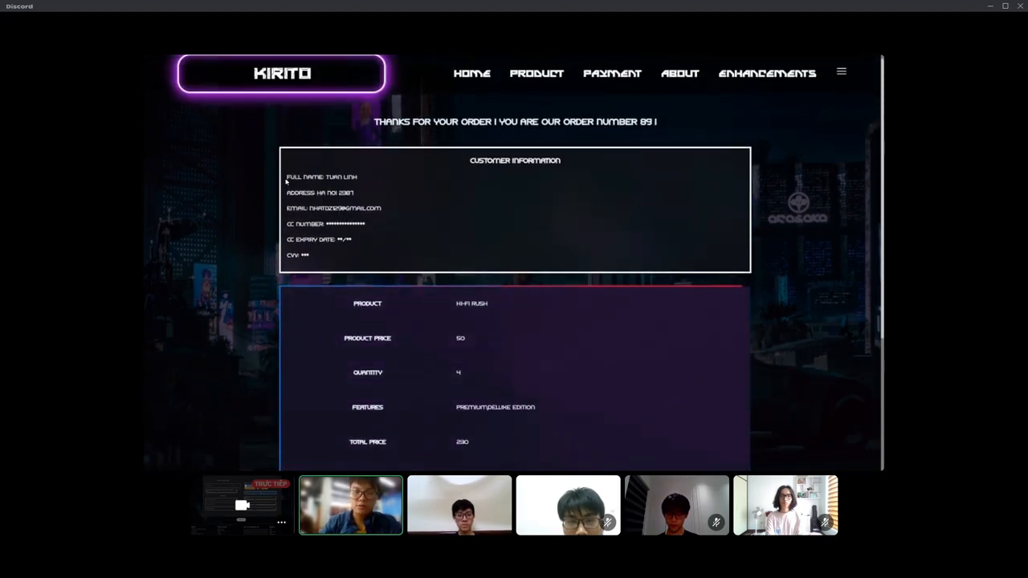
{"action": "left_click_drag", "start_coordinate": [286, 176], "coordinate": [360, 192]}
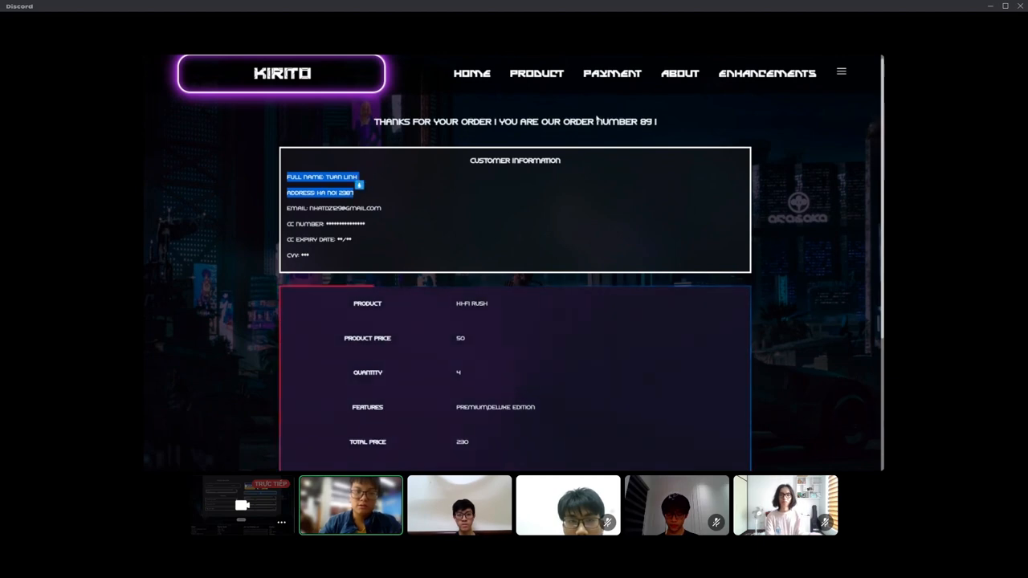
{"action": "scroll", "scroll_direction": "down", "scroll_amount": 3}
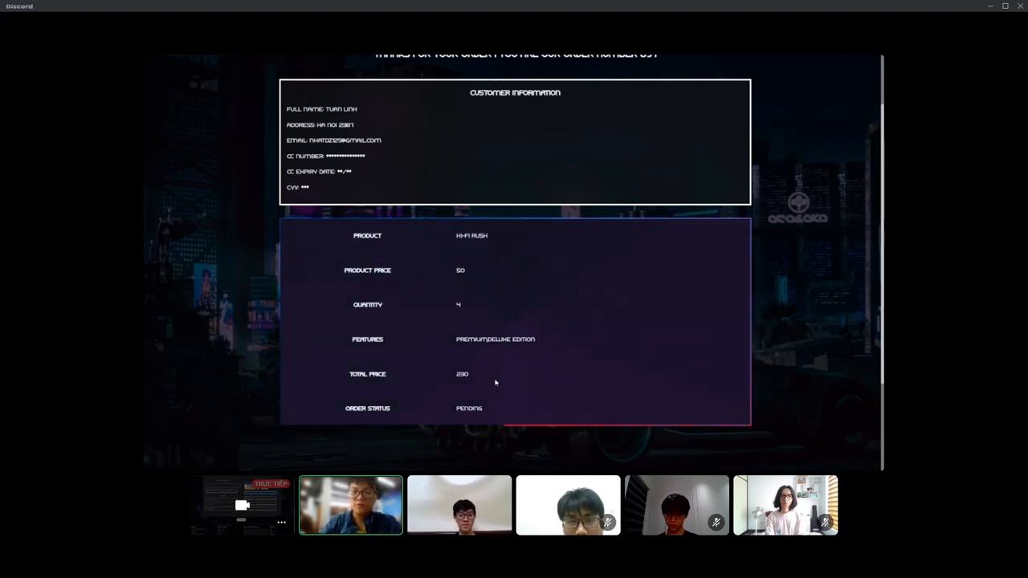
{"action": "double_click", "coordinate": [463, 373]}
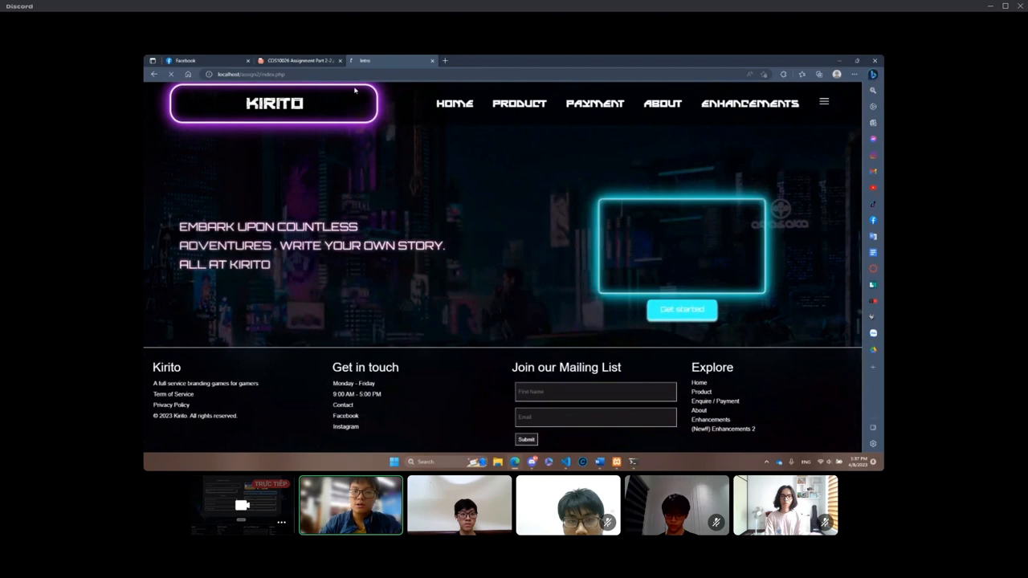
Navigate from the home page to the Attempt Table Manager order search page
{"action": "left_click", "coordinate": [249, 74]}
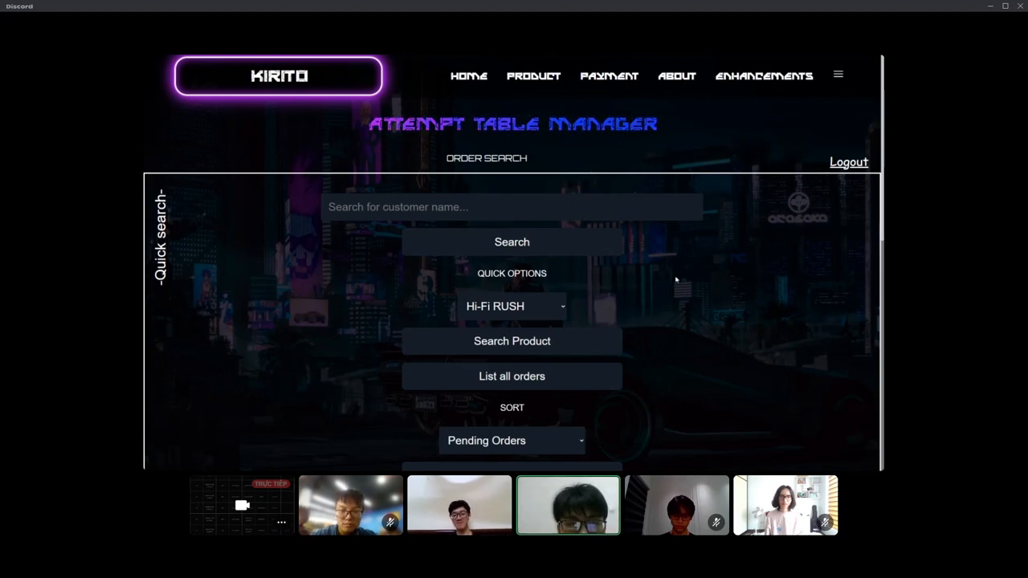
List all orders in the manager's table and scroll through the results
{"action": "scroll", "scroll_direction": "down", "scroll_amount": 3}
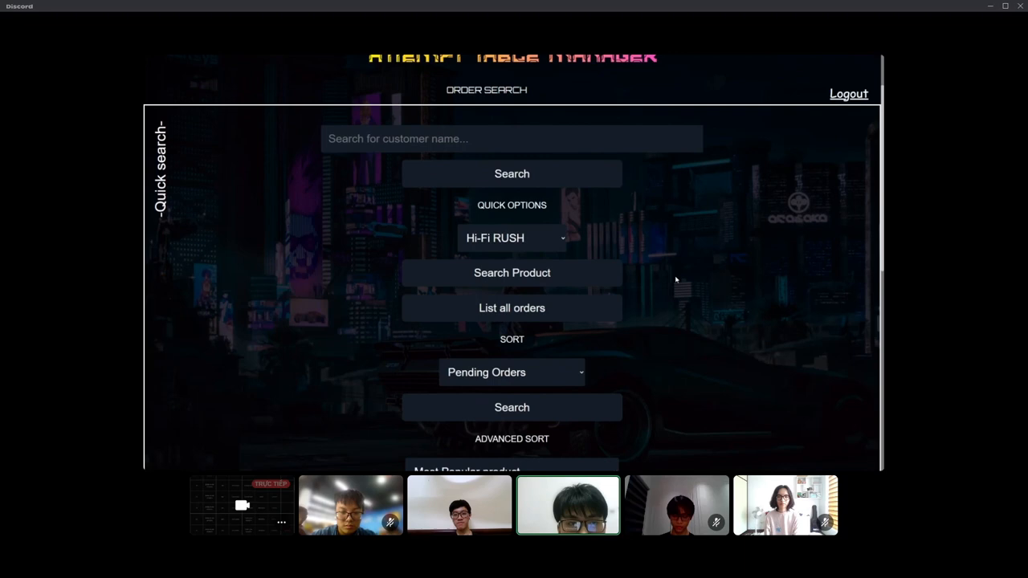
{"action": "scroll", "scroll_direction": "down", "scroll_amount": 3}
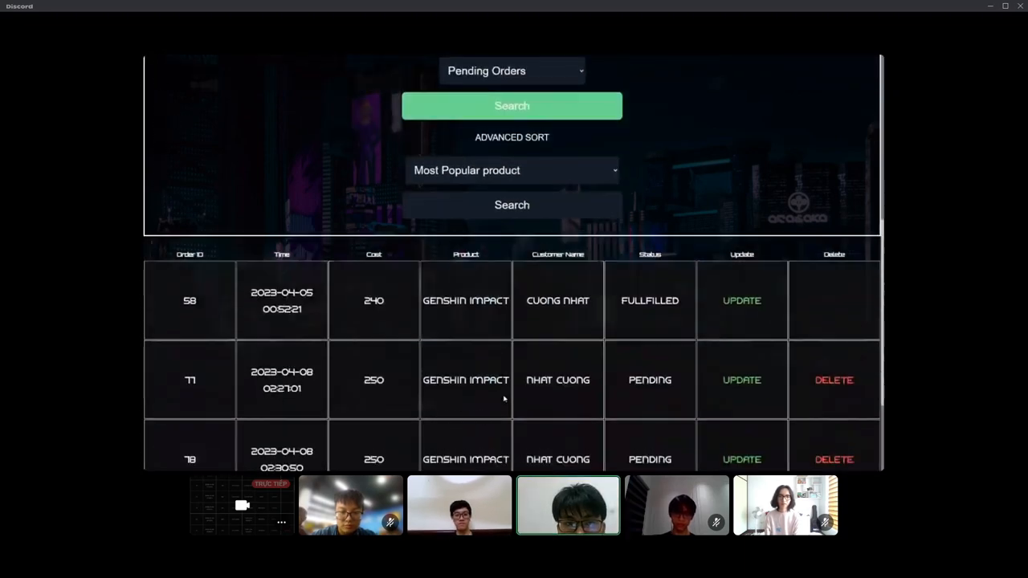
{"action": "scroll", "scroll_direction": "up", "scroll_amount": 3}
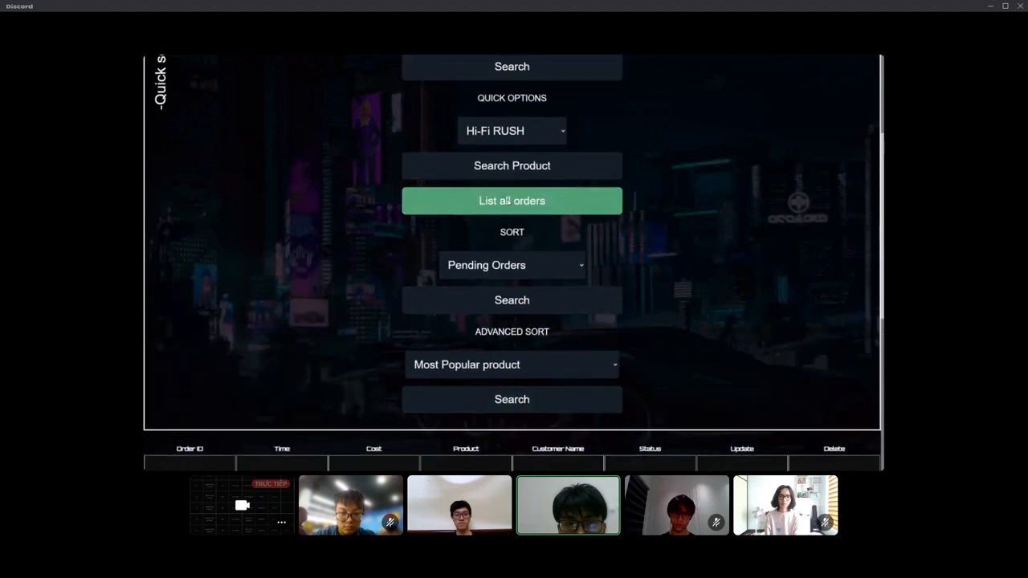
{"action": "left_click", "coordinate": [511, 201]}
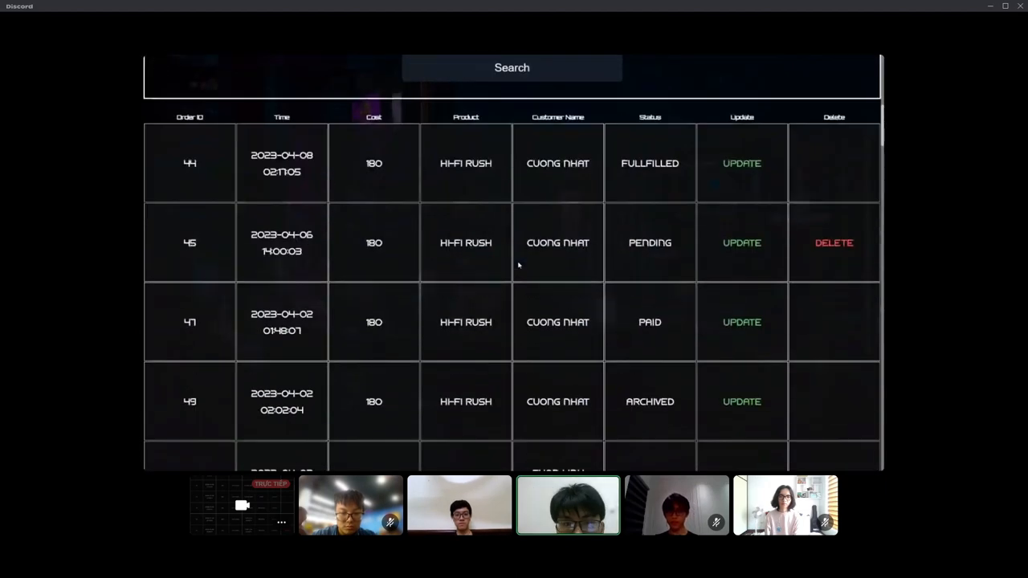
{"action": "scroll", "scroll_direction": "down", "scroll_amount": 3}
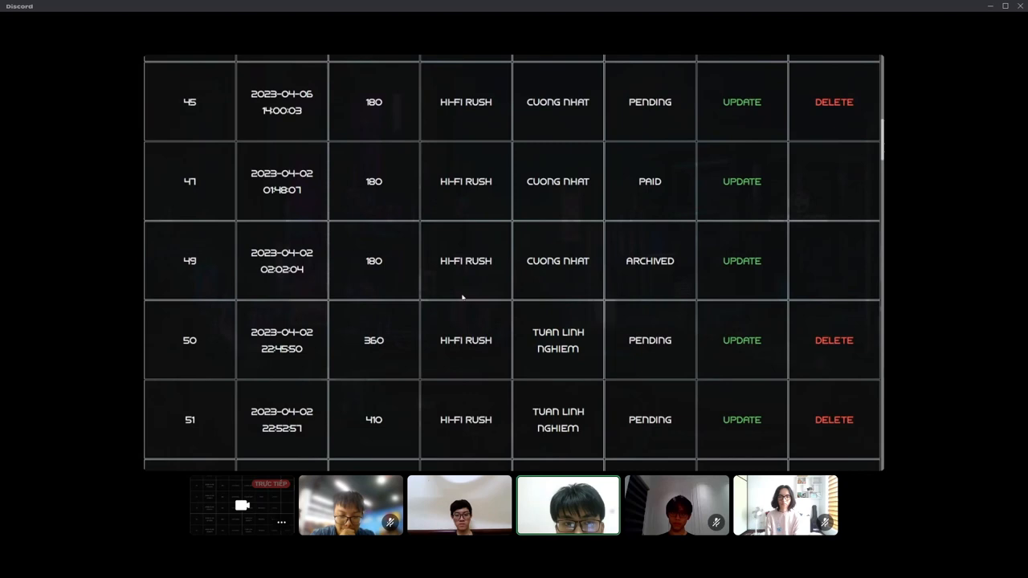
Return to the search options and enter 'cu' in the search field
{"action": "scroll", "scroll_direction": "up", "scroll_amount": 3}
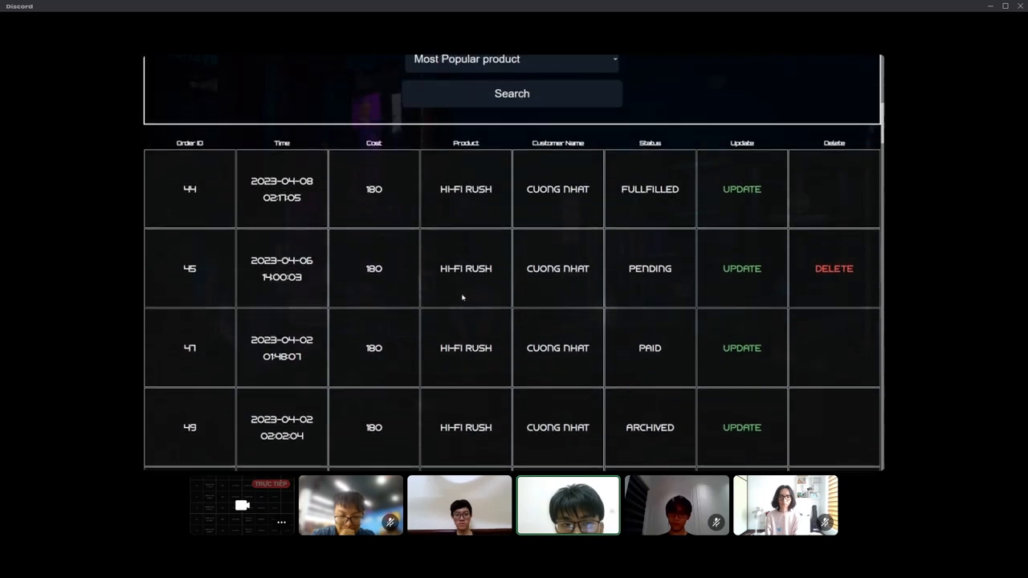
{"action": "scroll", "scroll_direction": "up", "scroll_amount": 3}
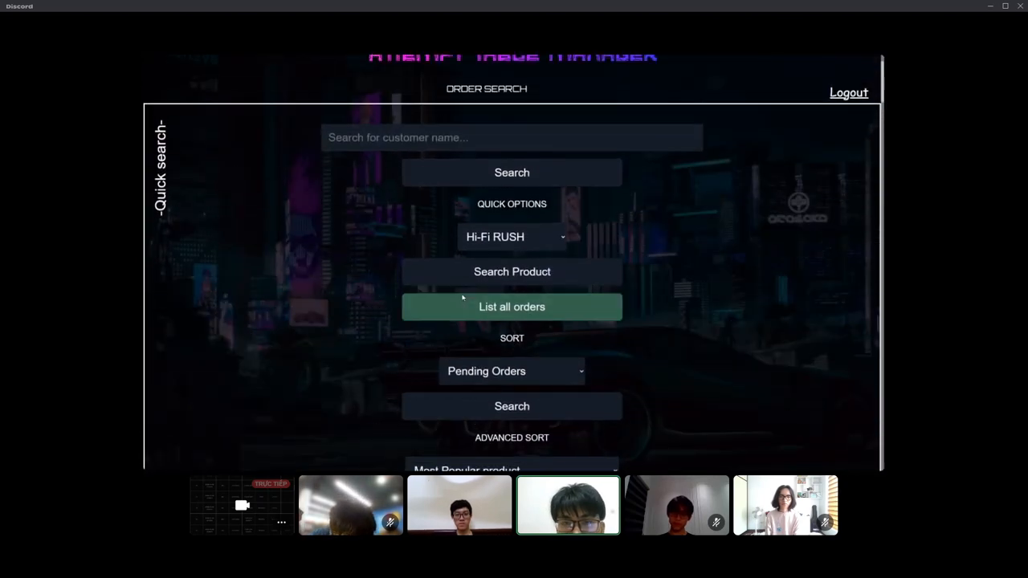
{"action": "type", "text": "cu"}
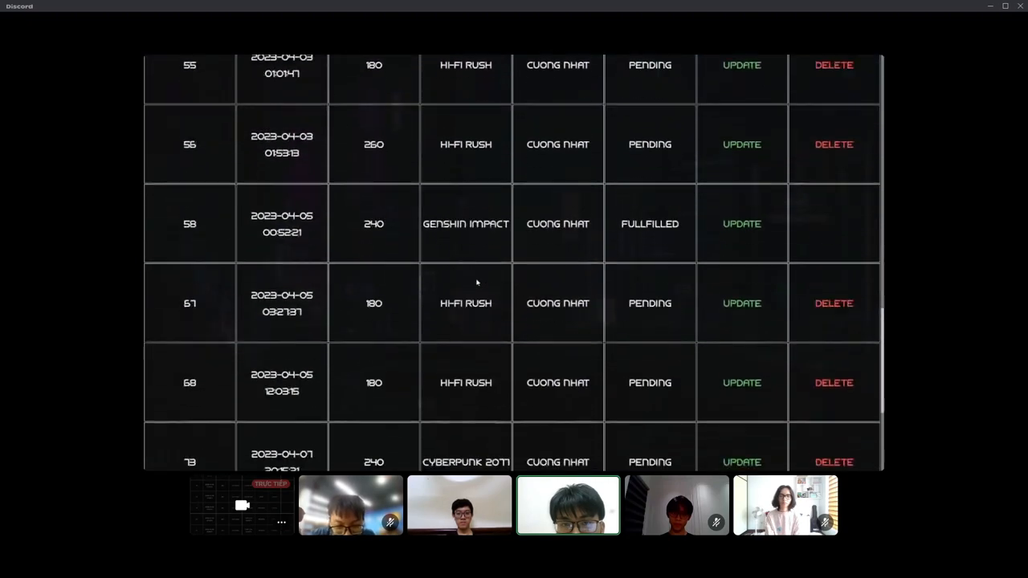
{"action": "scroll", "scroll_direction": "up", "scroll_amount": 3}
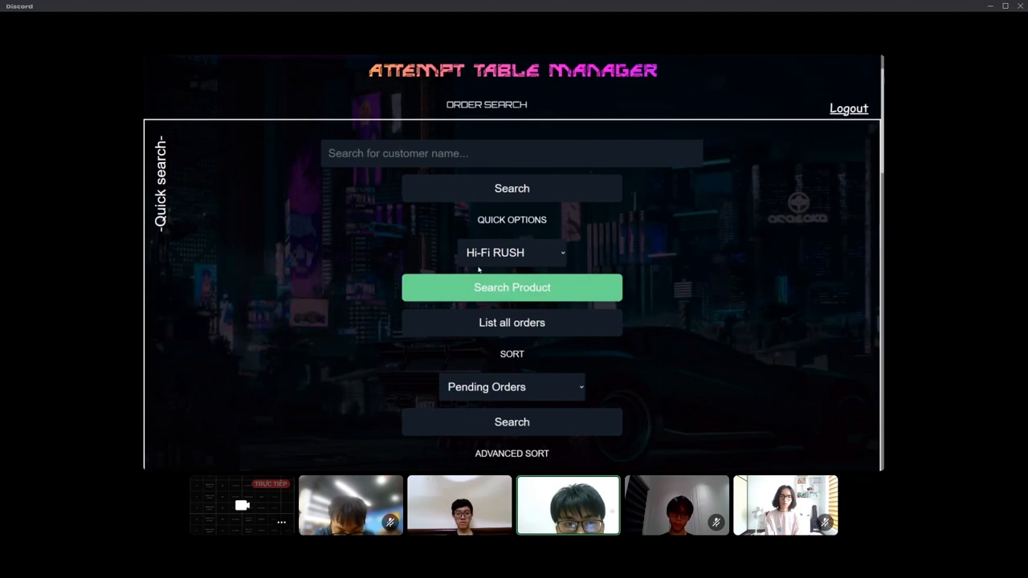
Select Genshin Impact in the Quick Options product dropdown
{"action": "left_click", "coordinate": [511, 252]}
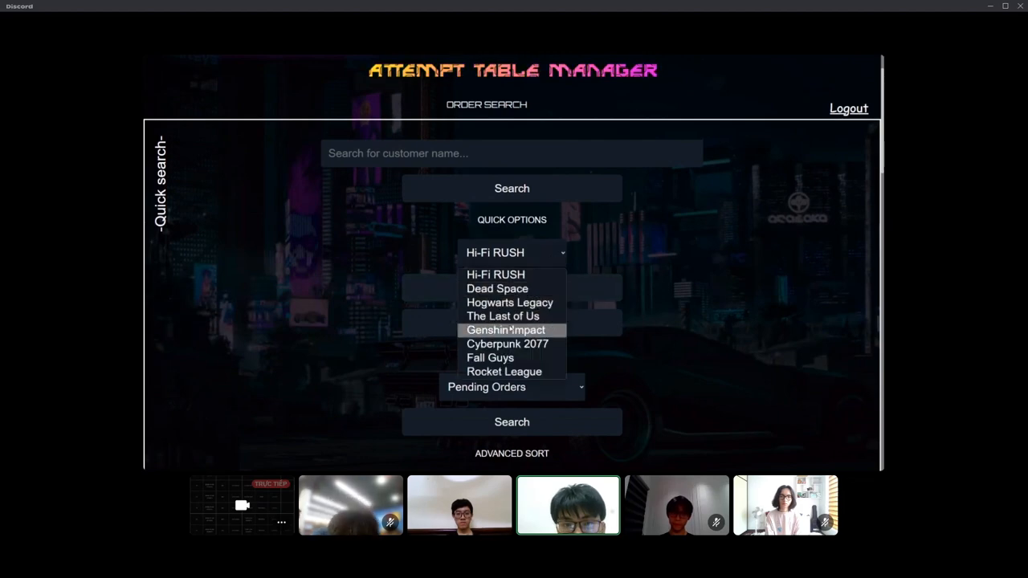
{"action": "left_click", "coordinate": [505, 331]}
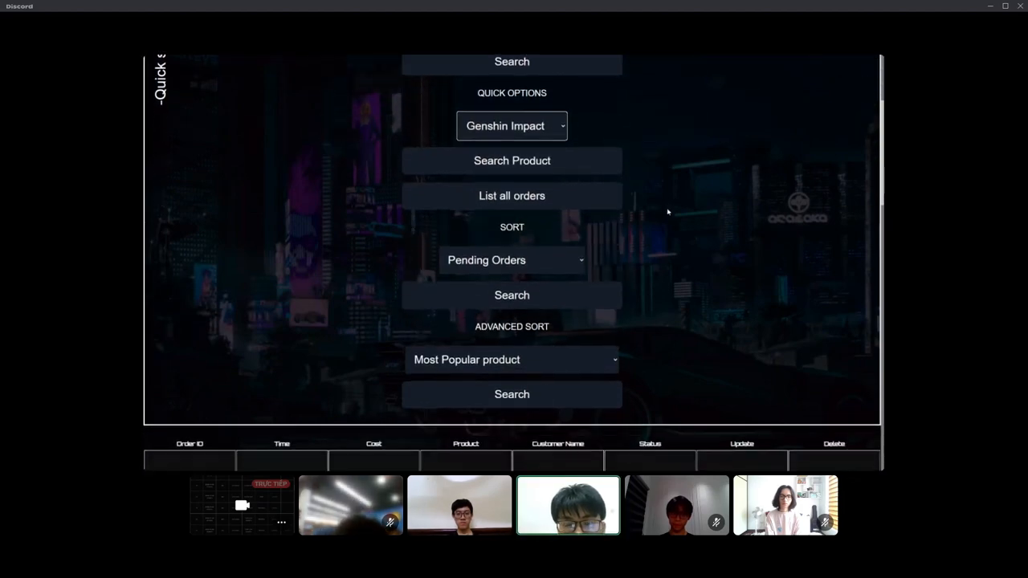
{"action": "scroll", "scroll_direction": "up", "scroll_amount": 3}
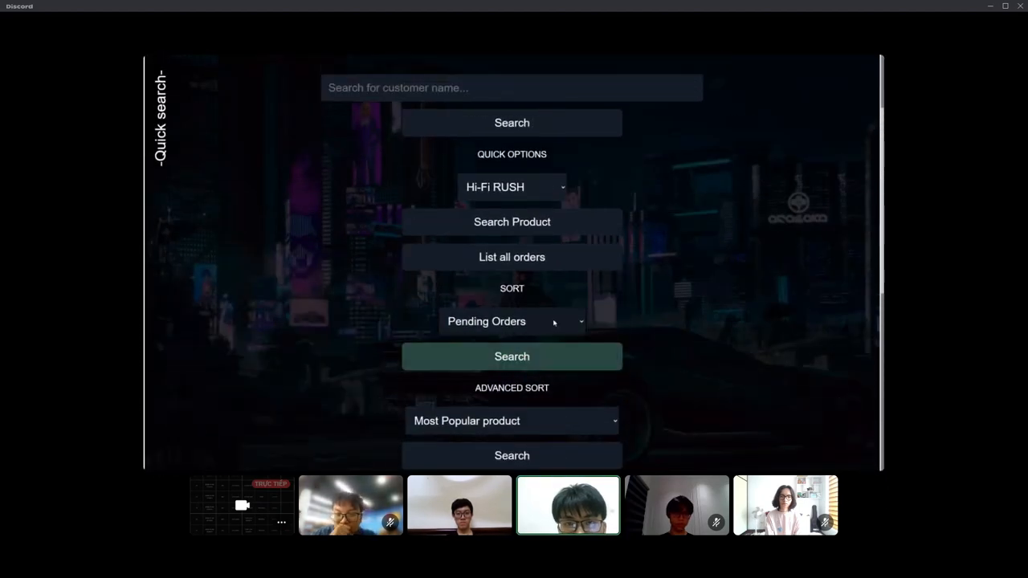
{"action": "left_click", "coordinate": [511, 321]}
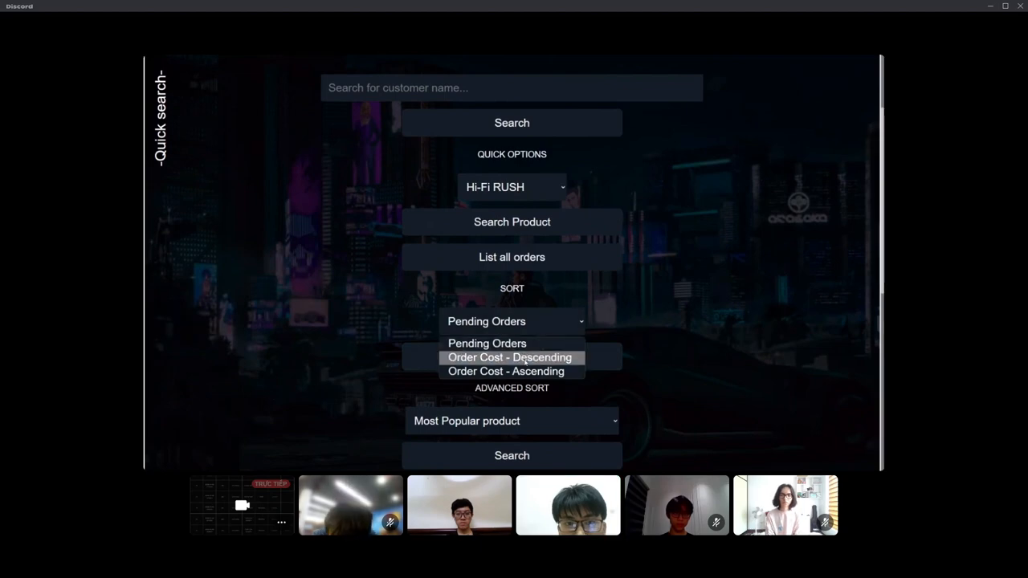
{"action": "left_click", "coordinate": [509, 357]}
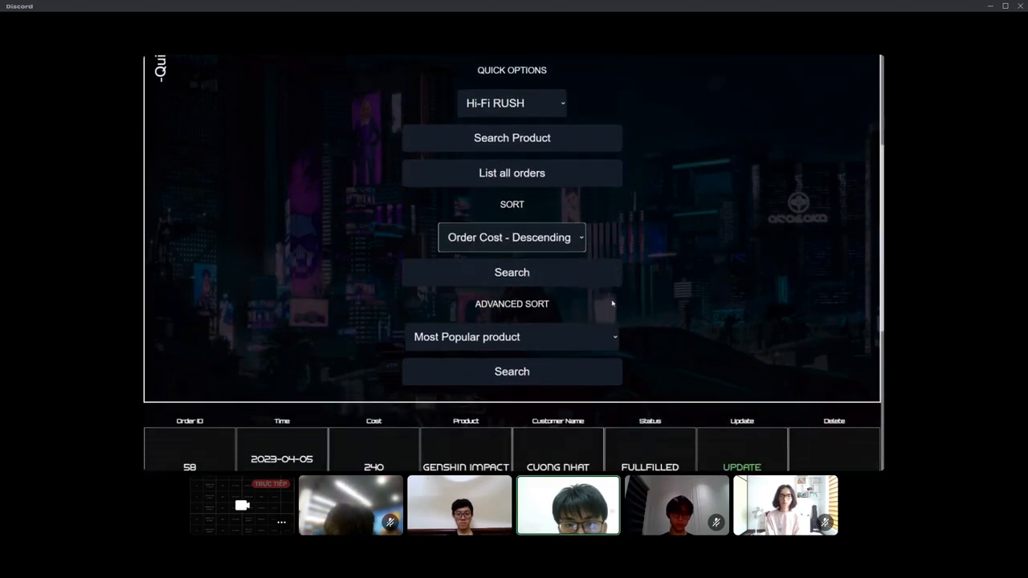
{"action": "scroll", "scroll_direction": "up", "scroll_amount": 3}
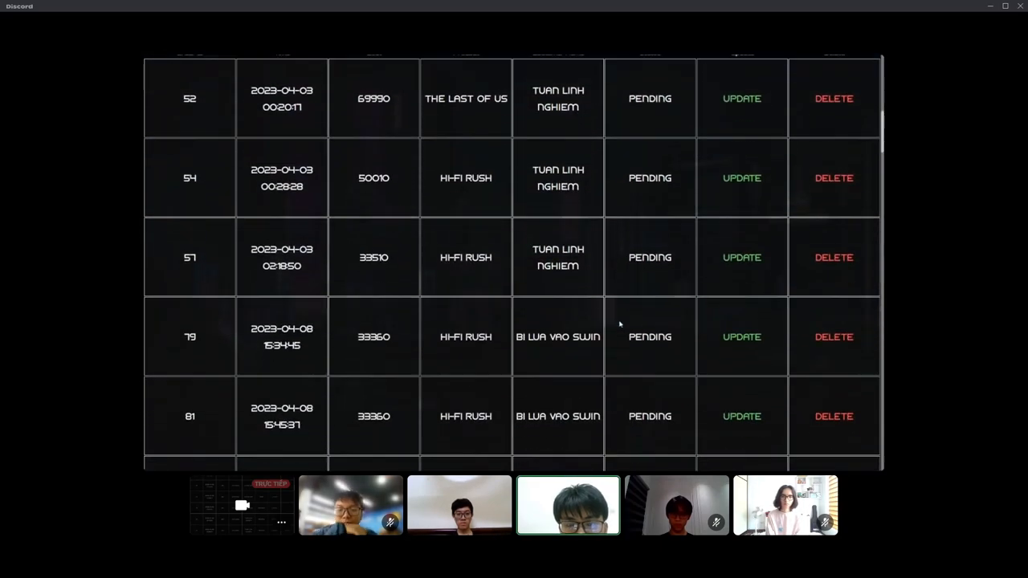
{"action": "scroll", "scroll_direction": "down", "scroll_amount": 3}
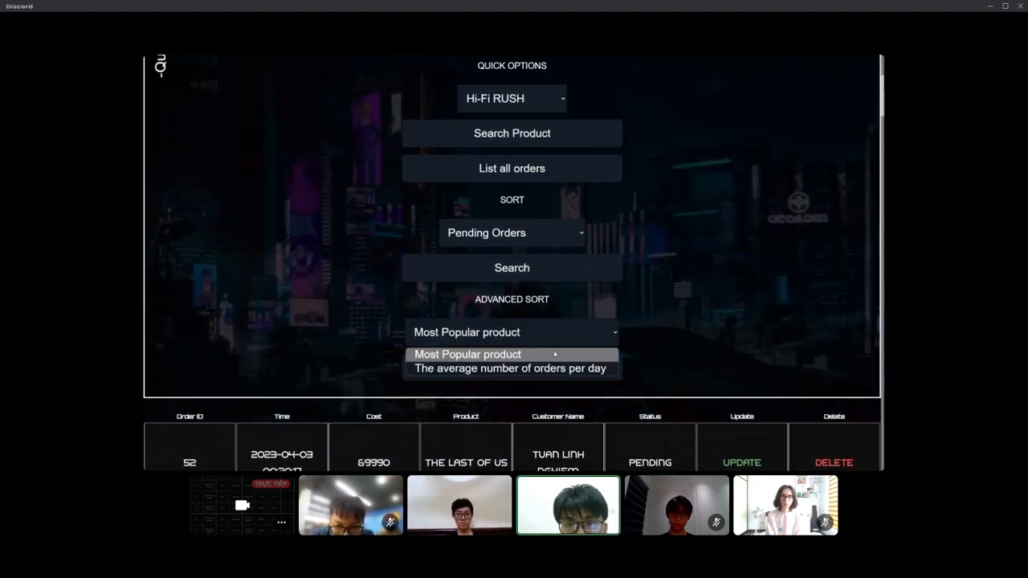
Run the Most Popular product query and highlight the result HI-FI RUSH
{"action": "left_click", "coordinate": [465, 355]}
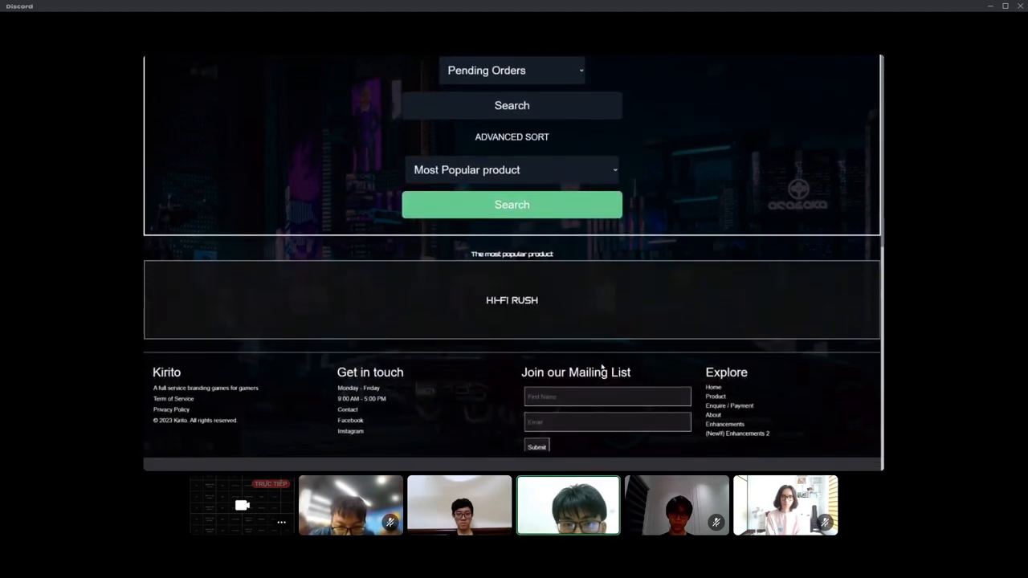
{"action": "scroll", "scroll_direction": "up", "scroll_amount": 3}
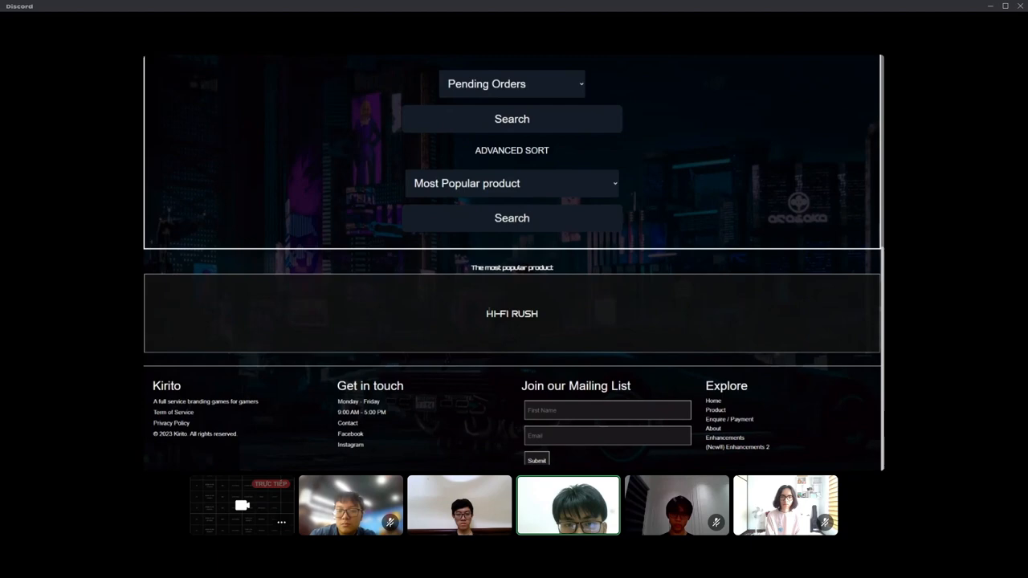
{"action": "double_click", "coordinate": [511, 313]}
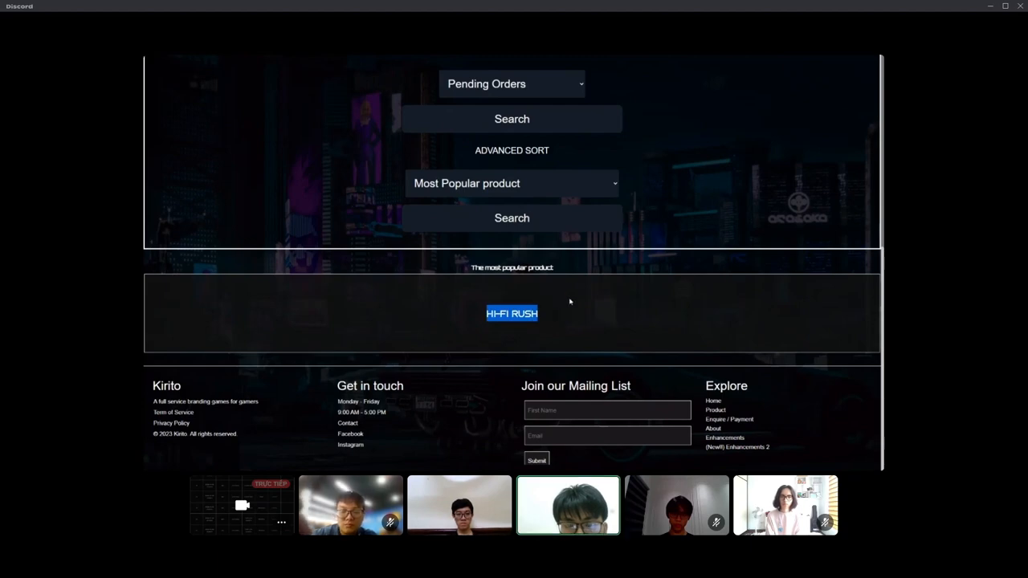
Run the average number of orders per day query, showing averages per order date
{"action": "left_click", "coordinate": [511, 184]}
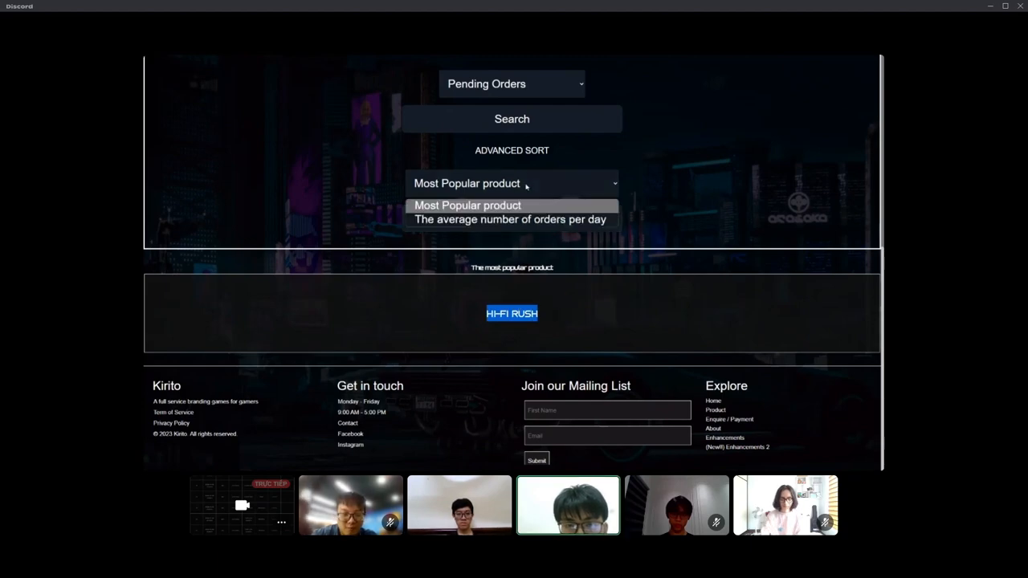
{"action": "left_click", "coordinate": [511, 218]}
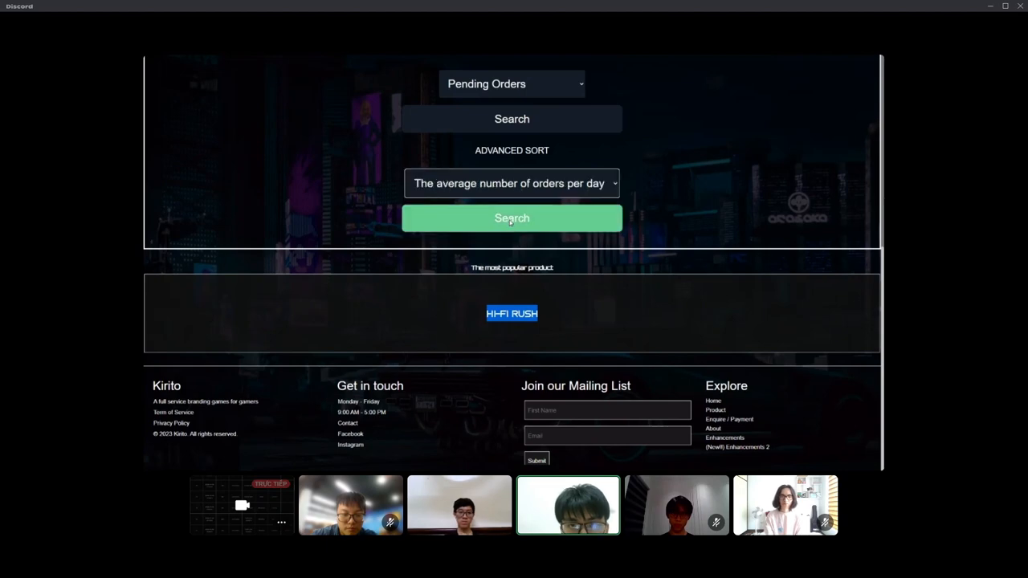
{"action": "scroll", "scroll_direction": "up", "scroll_amount": 3}
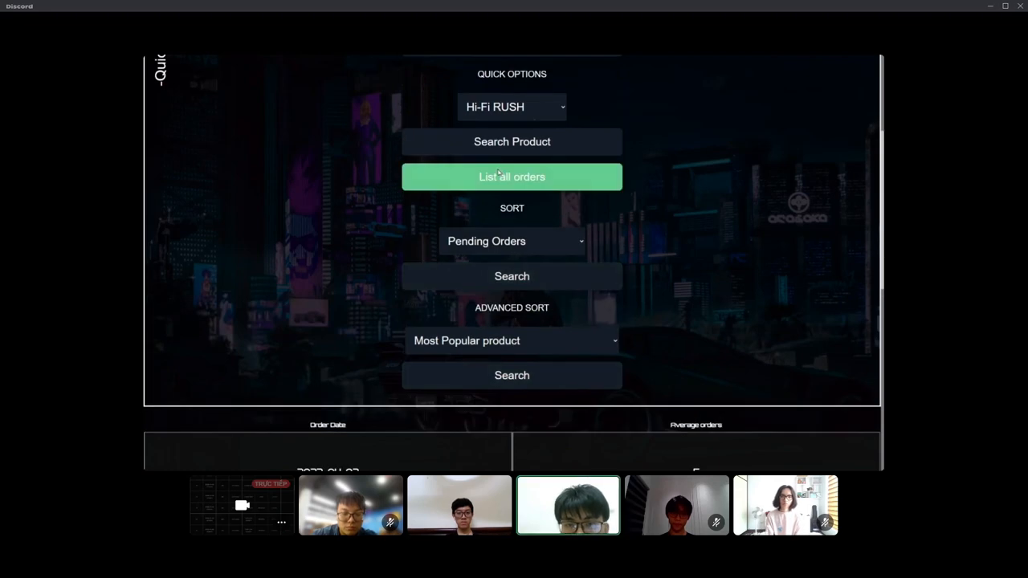
List all orders in the manager table and update order 44's status to PAID
{"action": "left_click", "coordinate": [511, 177]}
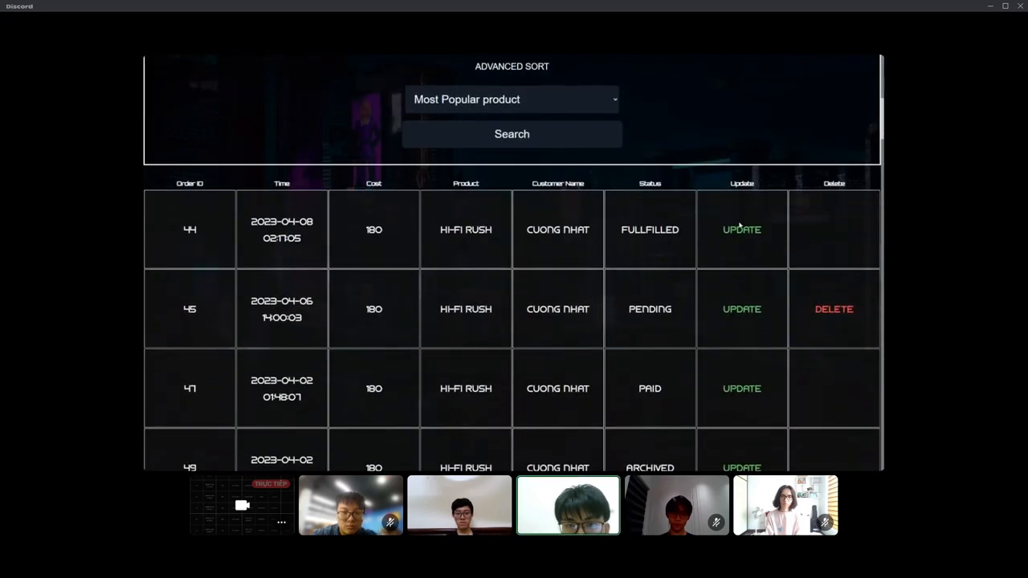
{"action": "scroll", "scroll_direction": "up", "scroll_amount": 3}
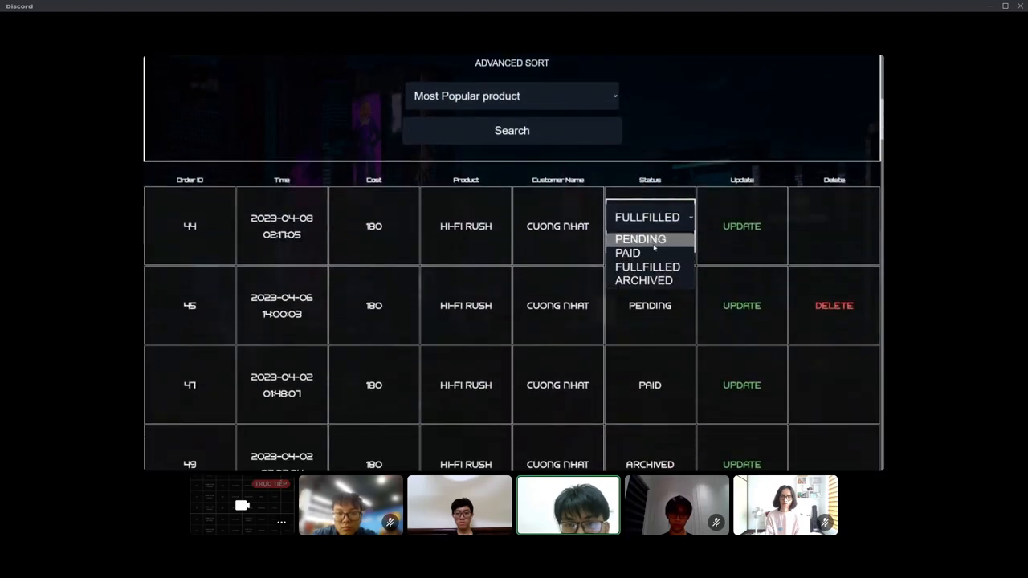
{"action": "left_click", "coordinate": [628, 253]}
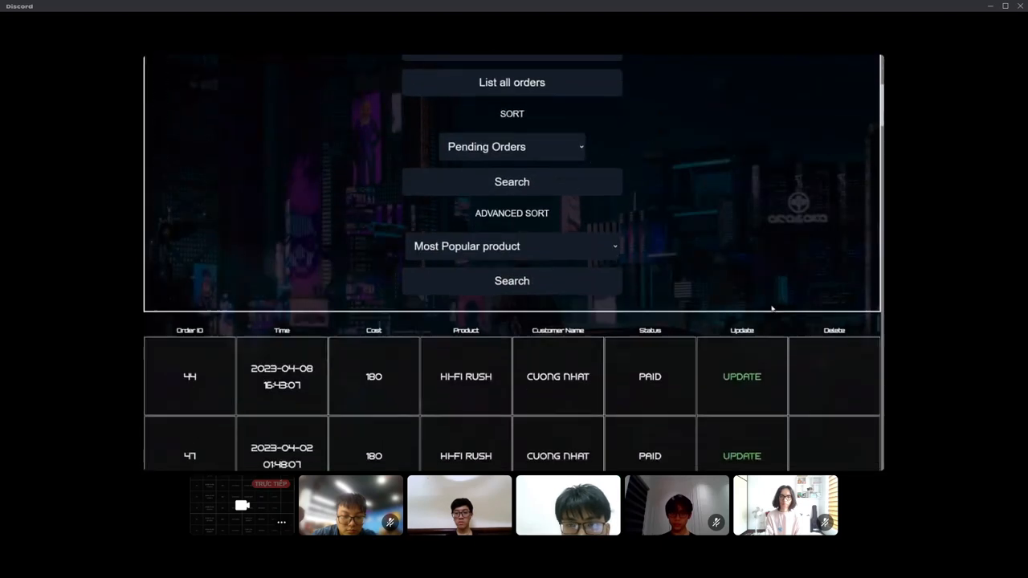
{"action": "scroll", "scroll_direction": "down", "scroll_amount": 3}
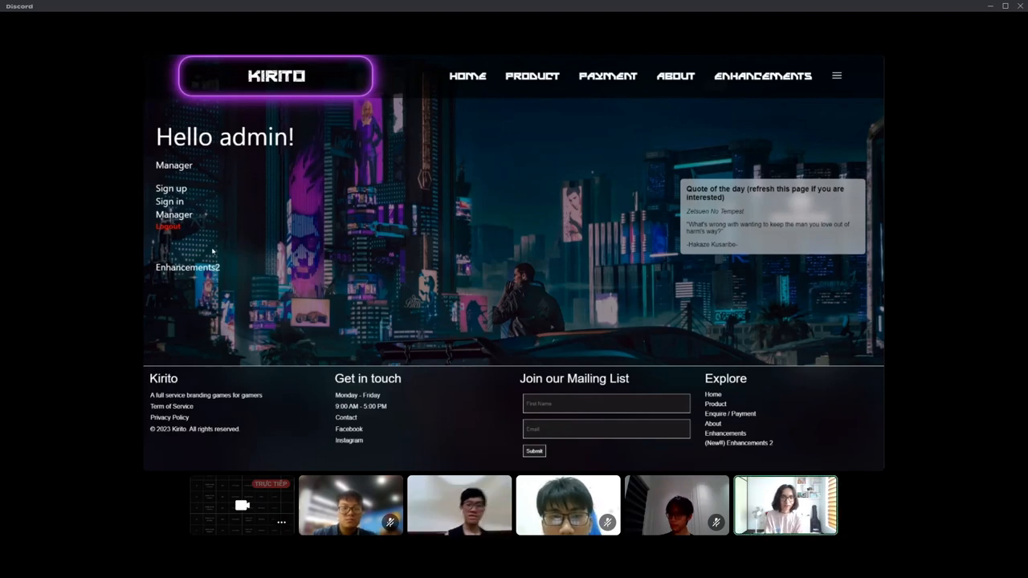
{"action": "mouse_move", "coordinate": [180, 273]}
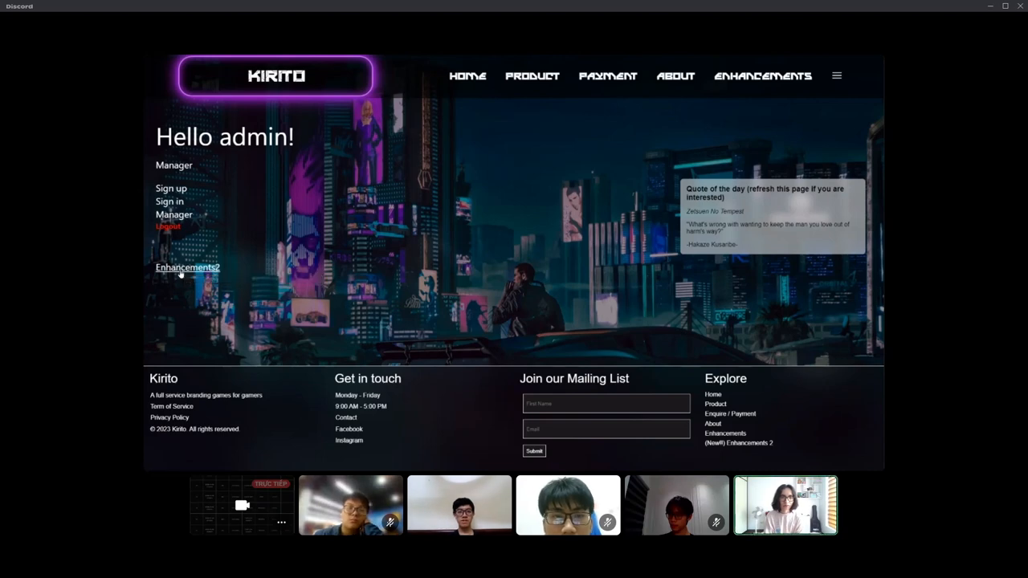
Follow the Enhancements2 link to reach the page headed '1st Enhancement: Cookies'
{"action": "left_click", "coordinate": [186, 267]}
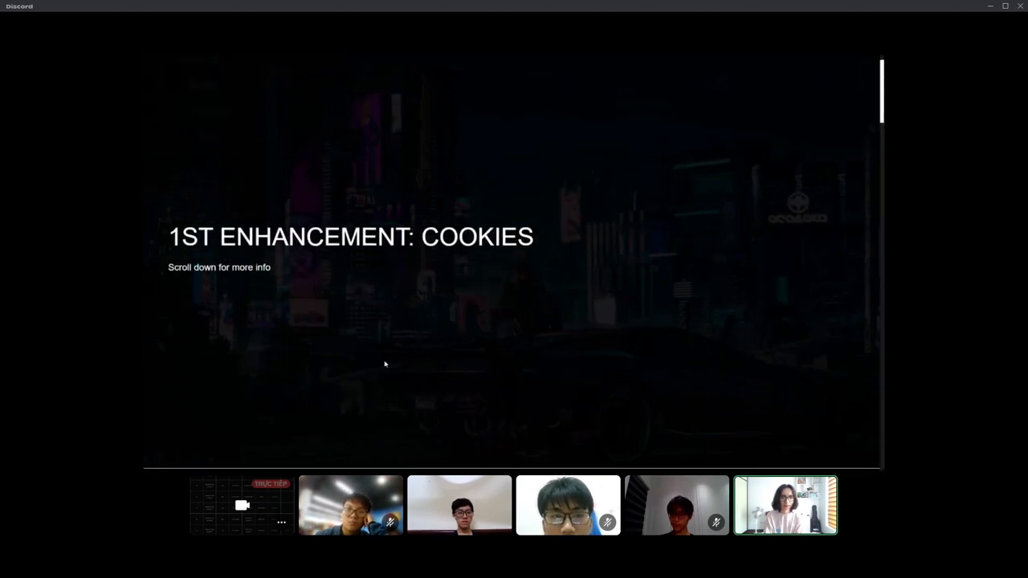
{"action": "scroll", "scroll_direction": "up", "scroll_amount": 3}
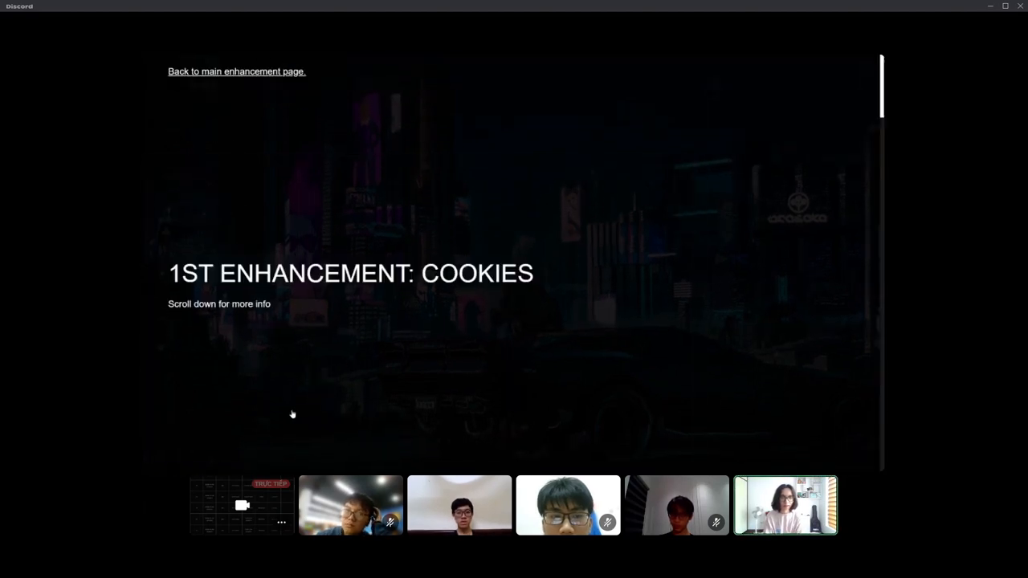
{"action": "scroll", "scroll_direction": "down", "scroll_amount": 3}
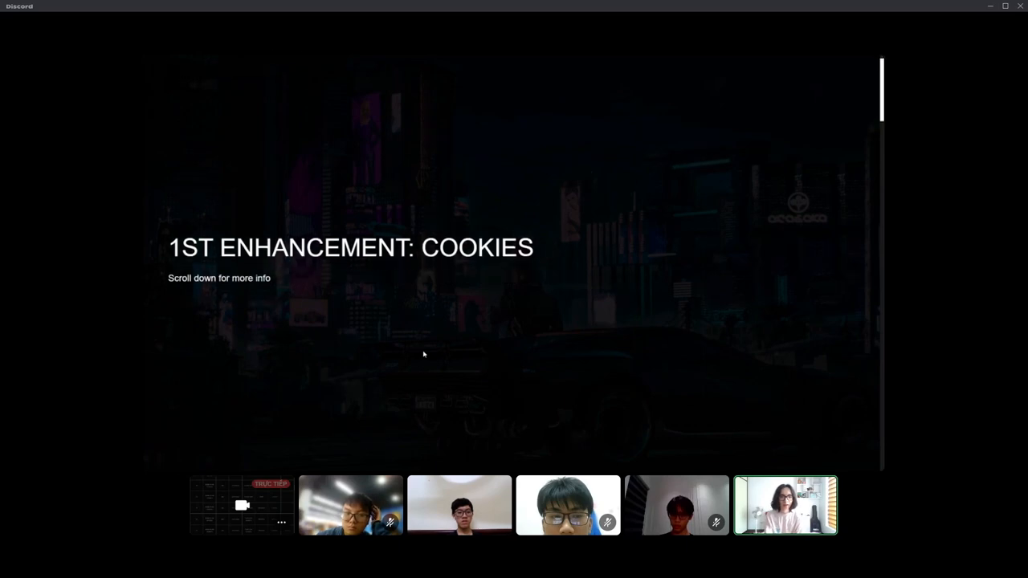
{"action": "scroll", "scroll_direction": "down", "scroll_amount": 3}
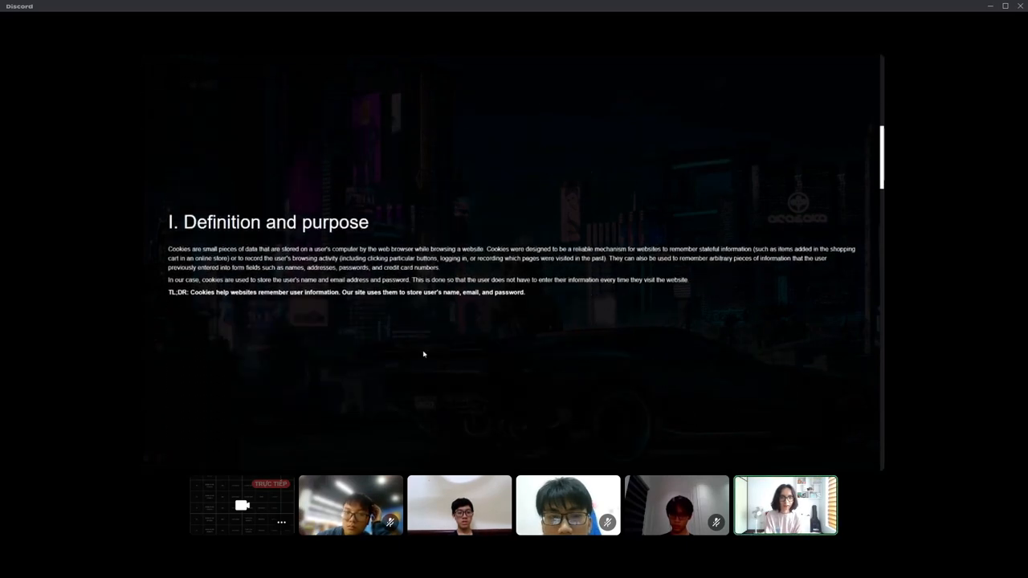
{"action": "scroll", "scroll_direction": "down", "scroll_amount": 3}
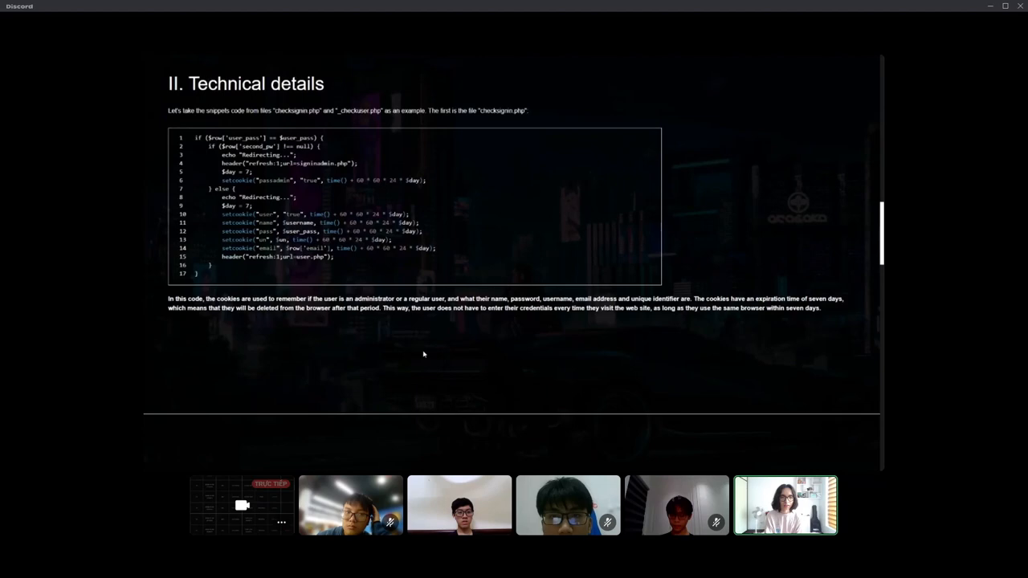
{"action": "scroll", "scroll_direction": "down", "scroll_amount": 3}
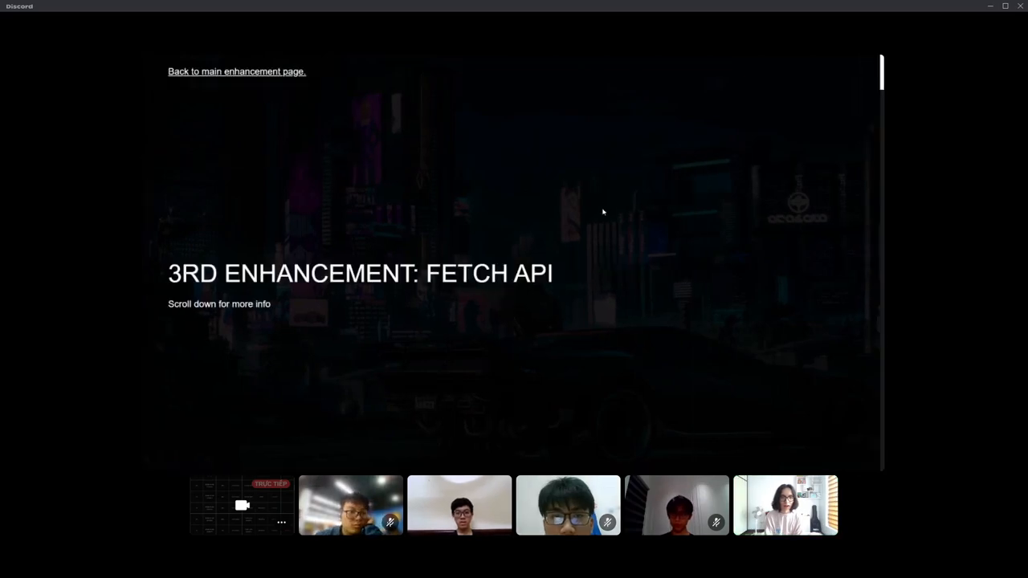
{"action": "scroll", "scroll_direction": "down", "scroll_amount": 3}
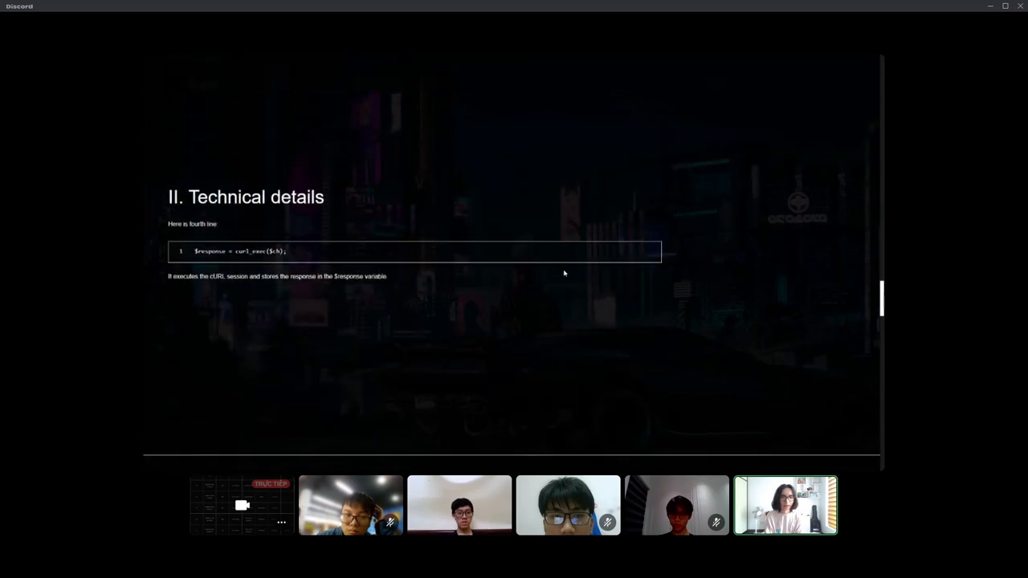
{"action": "scroll", "scroll_direction": "down", "scroll_amount": 3}
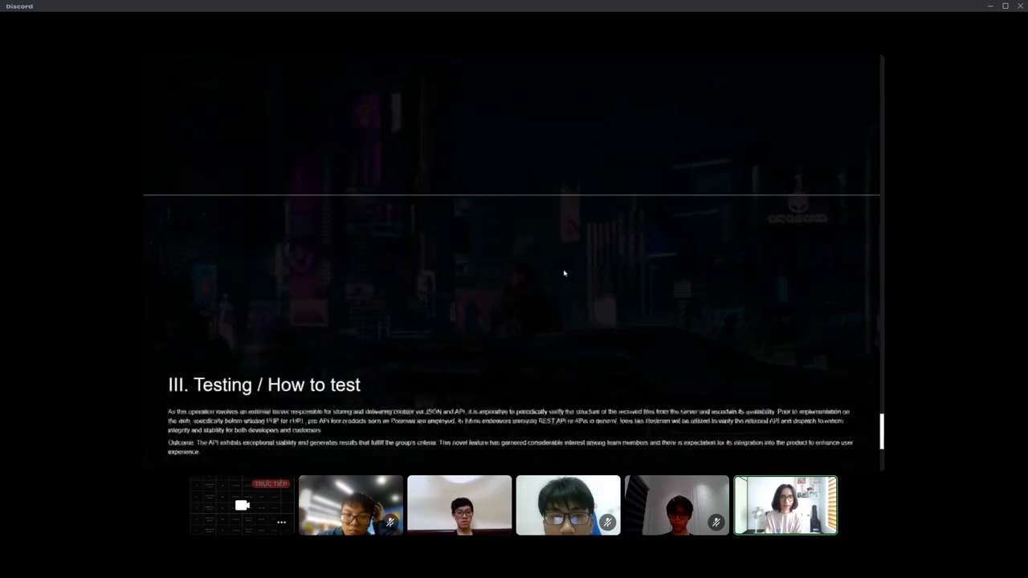
{"action": "scroll", "scroll_direction": "down", "scroll_amount": 3}
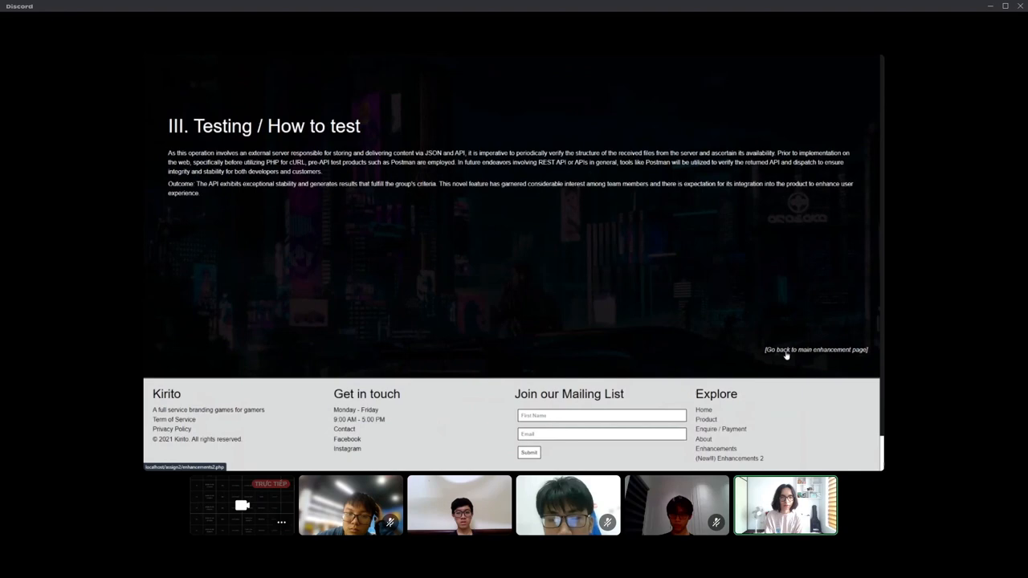
{"action": "scroll", "scroll_direction": "up", "scroll_amount": 3}
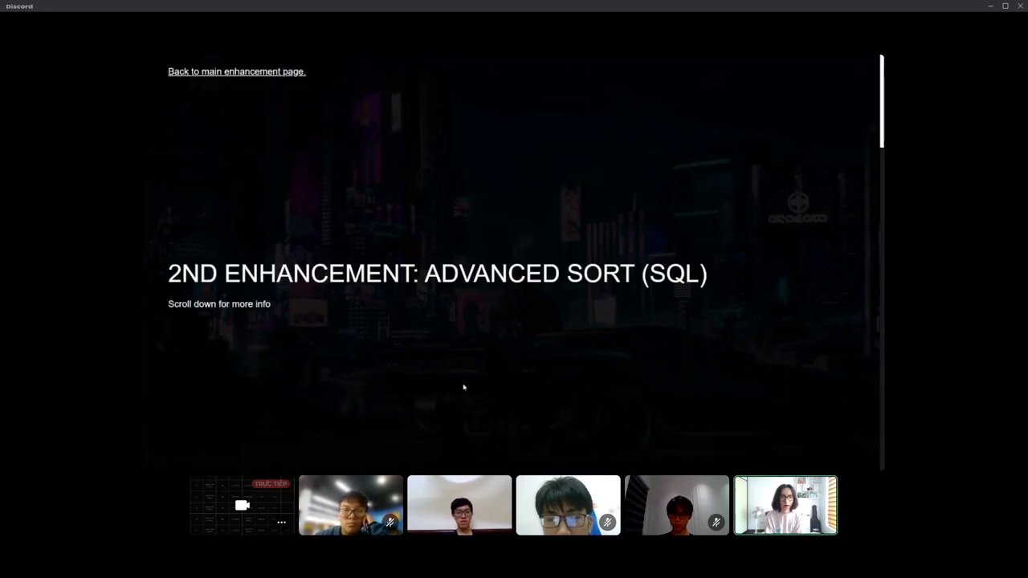
{"action": "scroll", "scroll_direction": "down", "scroll_amount": 3}
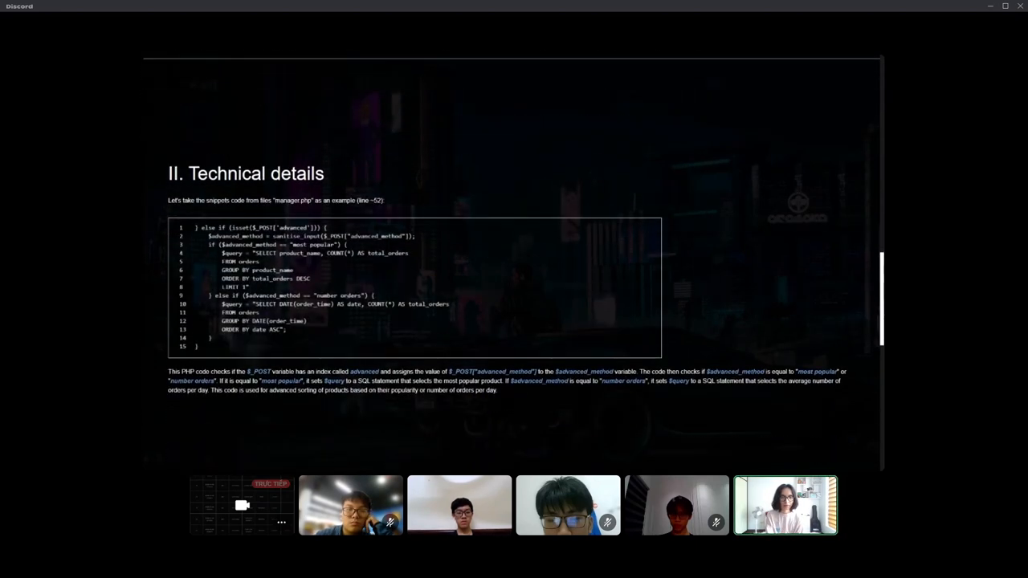
{"action": "scroll", "scroll_direction": "down", "scroll_amount": 3}
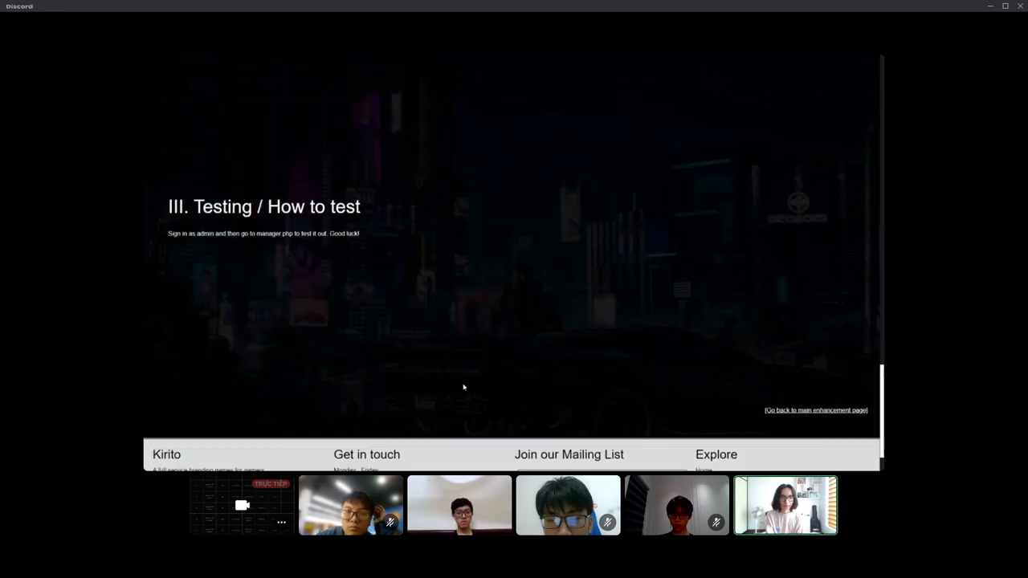
{"action": "scroll", "scroll_direction": "down", "scroll_amount": 3}
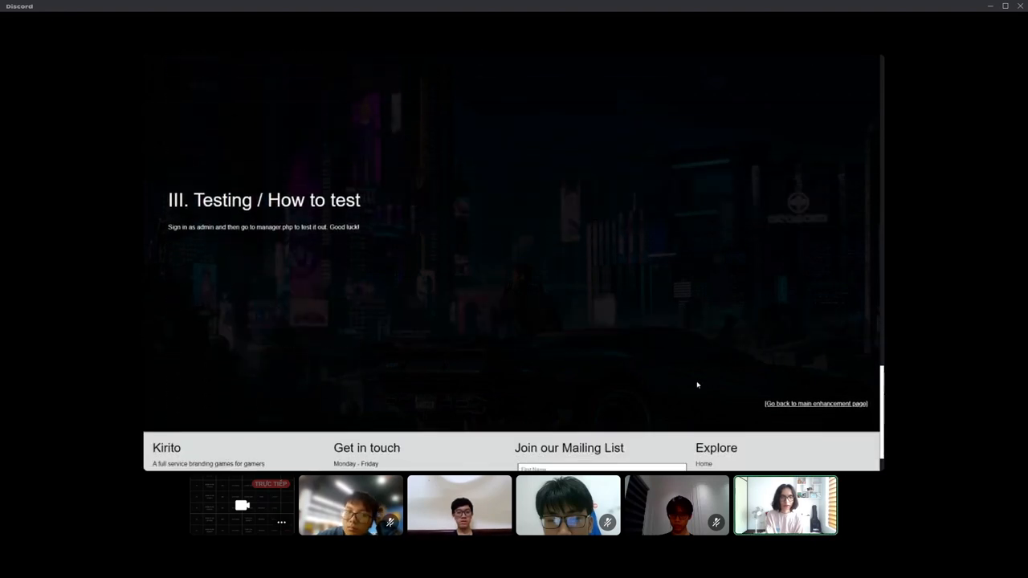
{"action": "scroll", "scroll_direction": "up", "scroll_amount": 3}
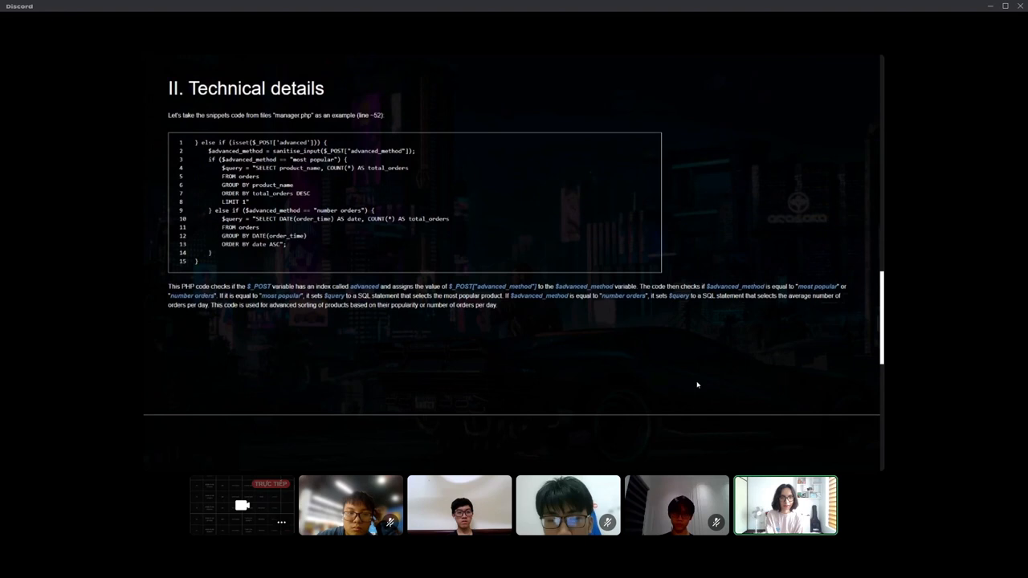
{"action": "scroll", "scroll_direction": "down", "scroll_amount": 3}
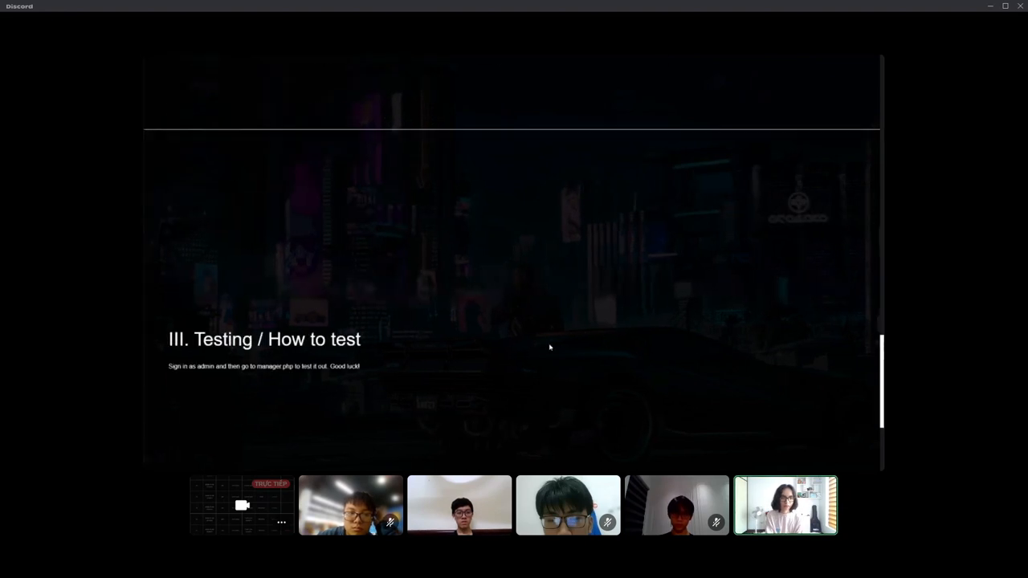